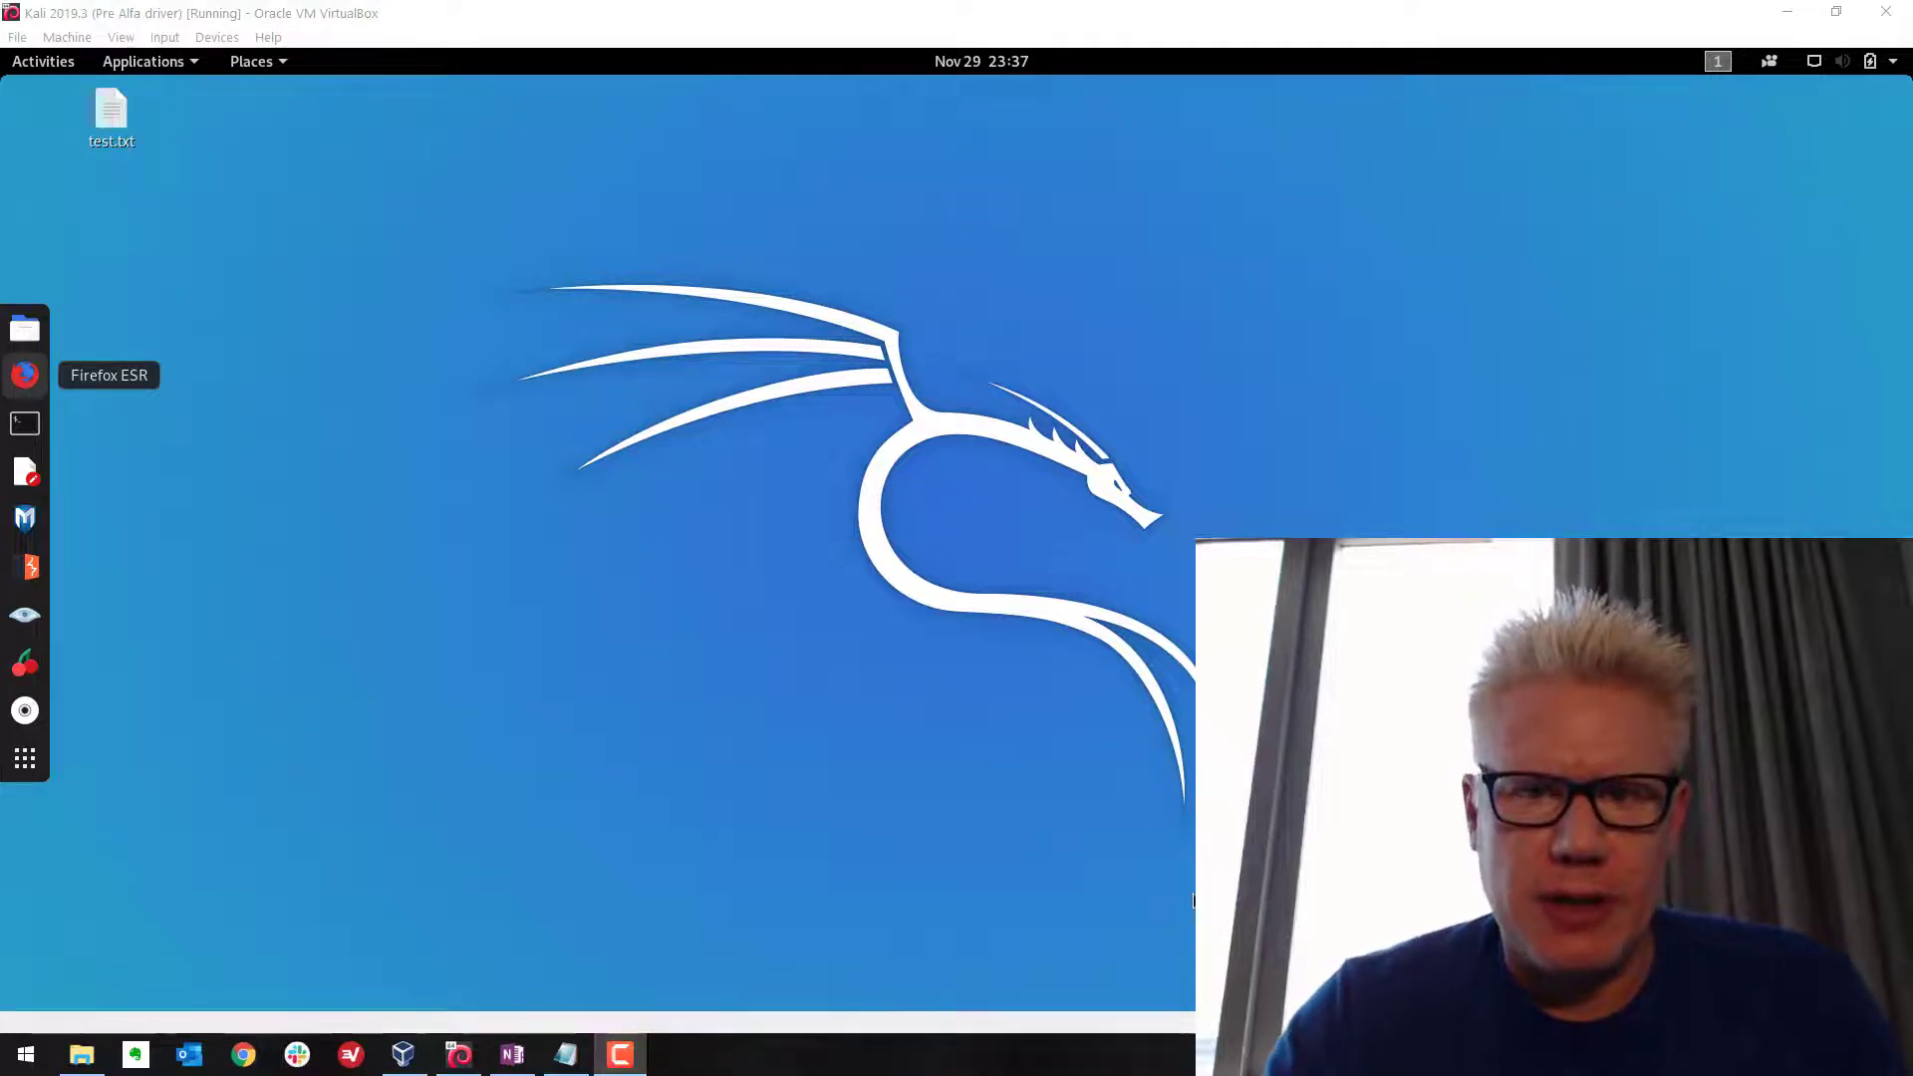
pyautogui.moveTo(964, 556)
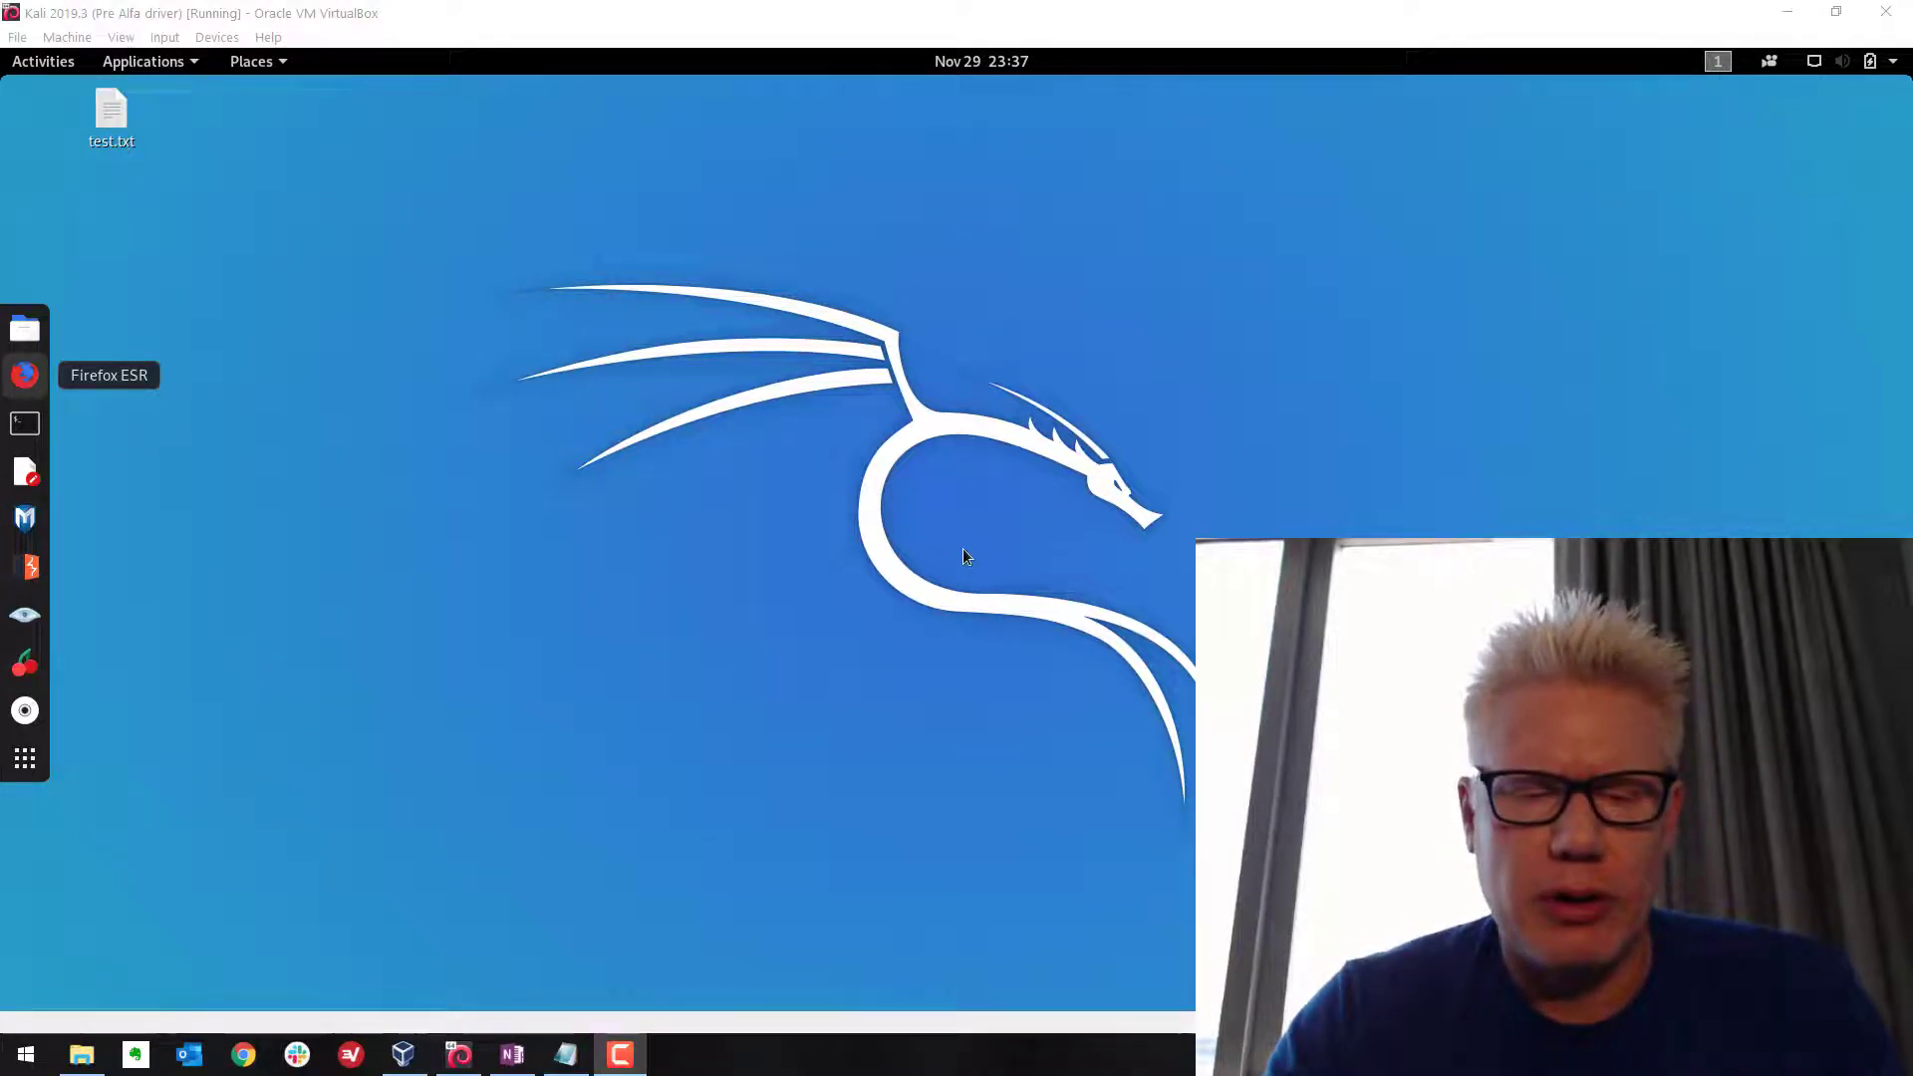
pyautogui.moveTo(950, 528)
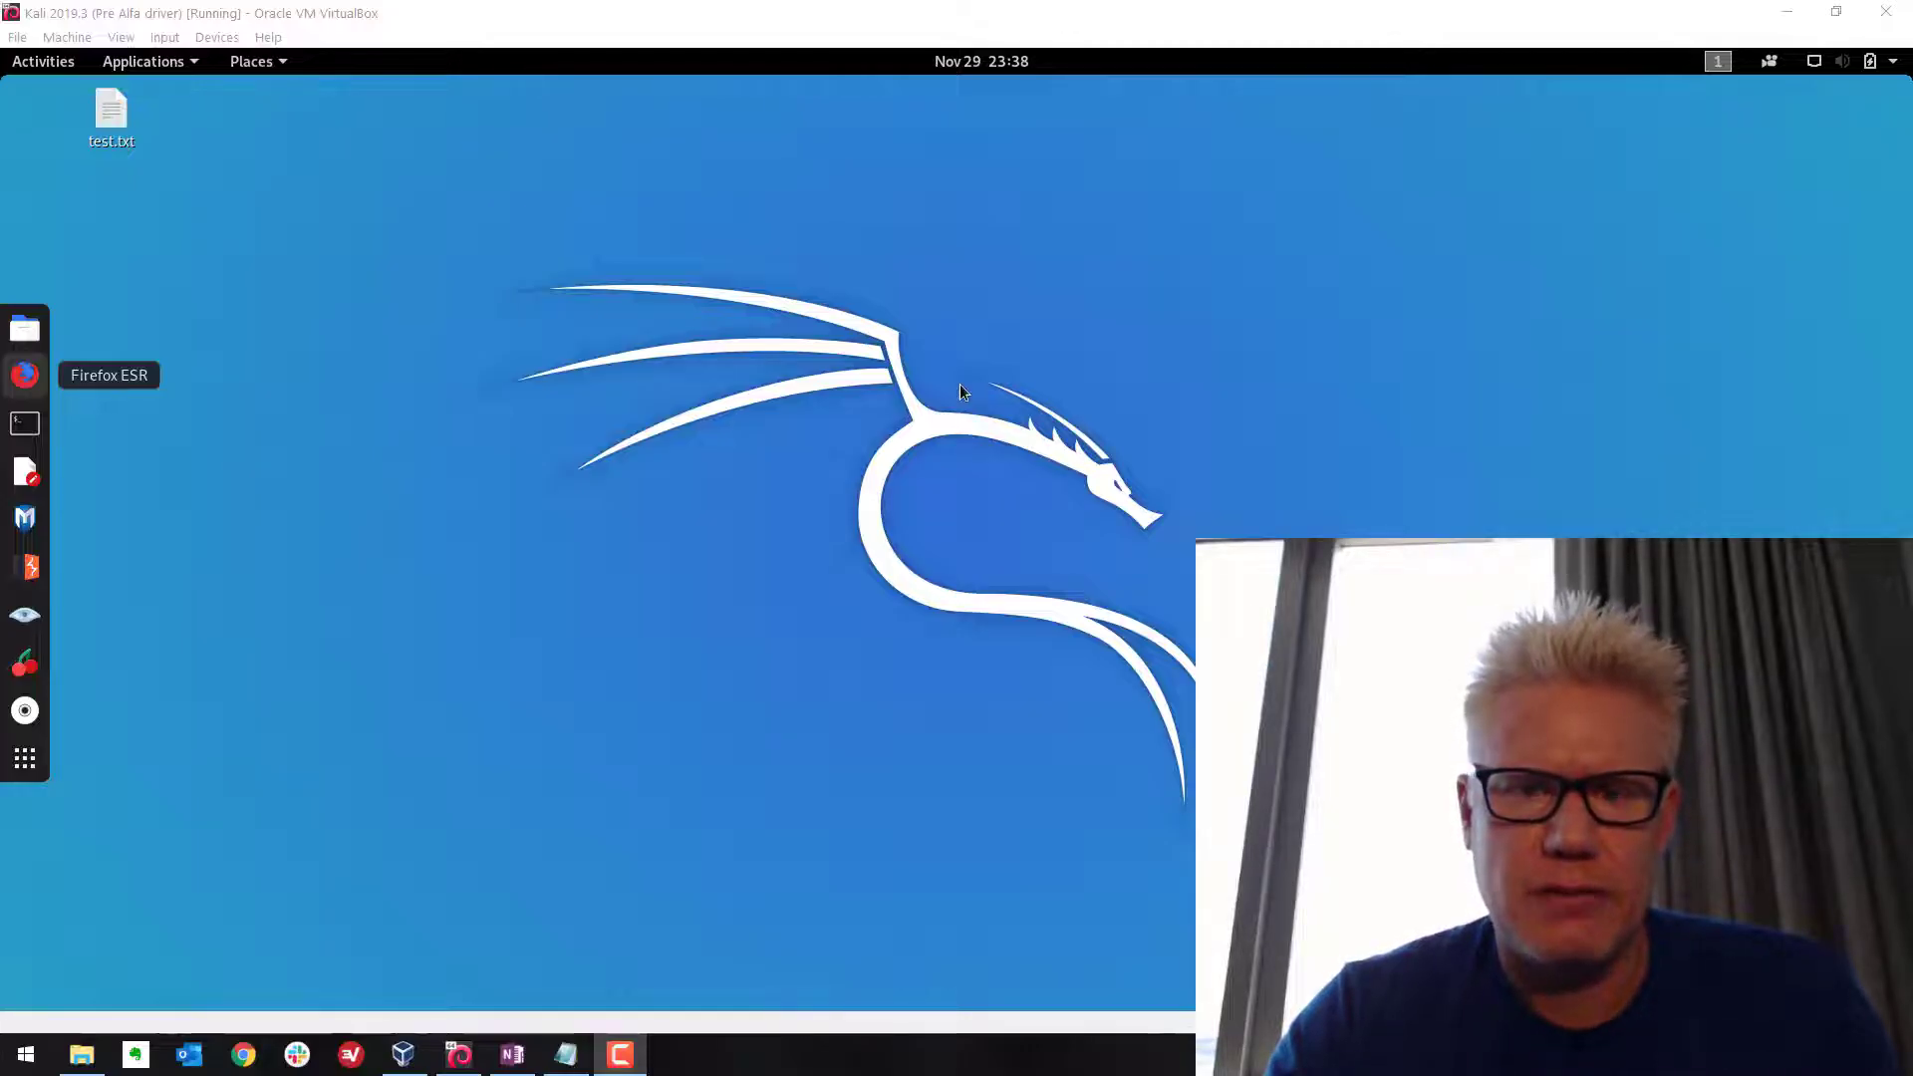
pyautogui.moveTo(927, 338)
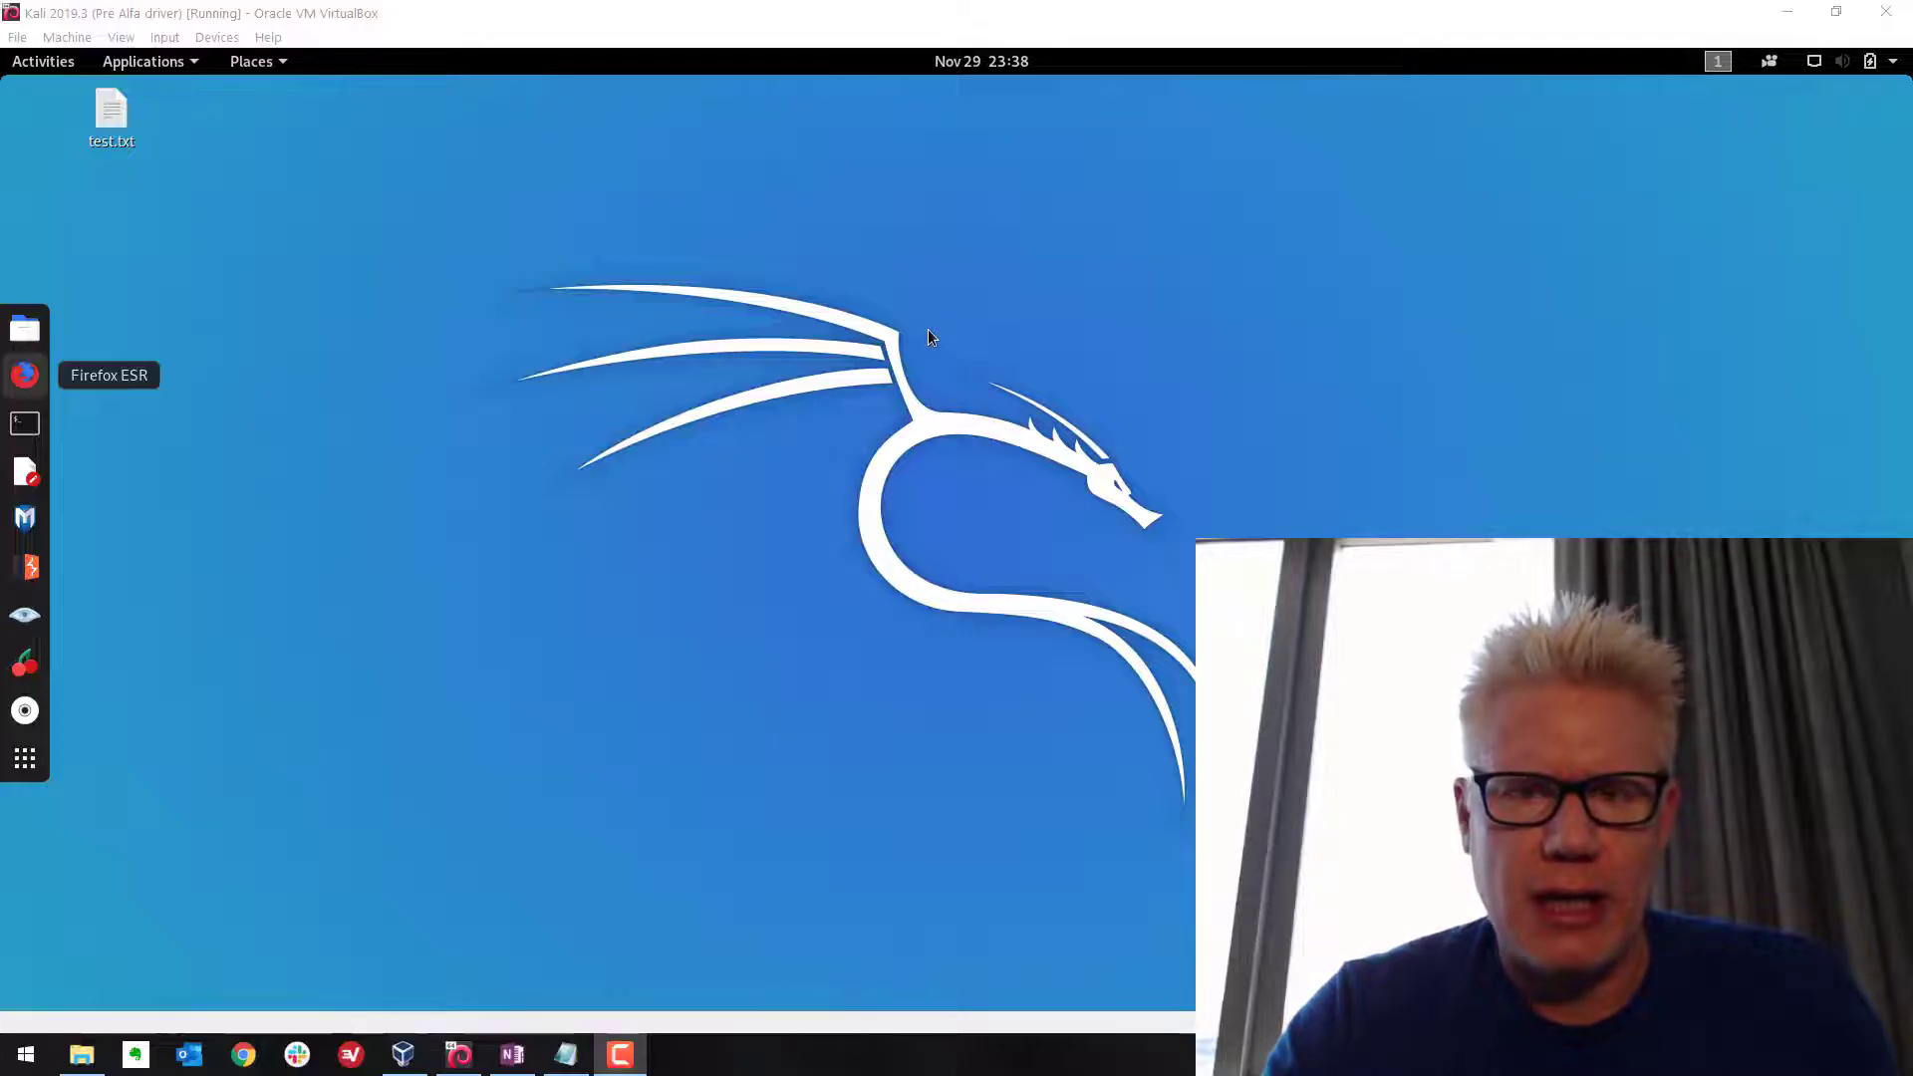
pyautogui.moveTo(928, 359)
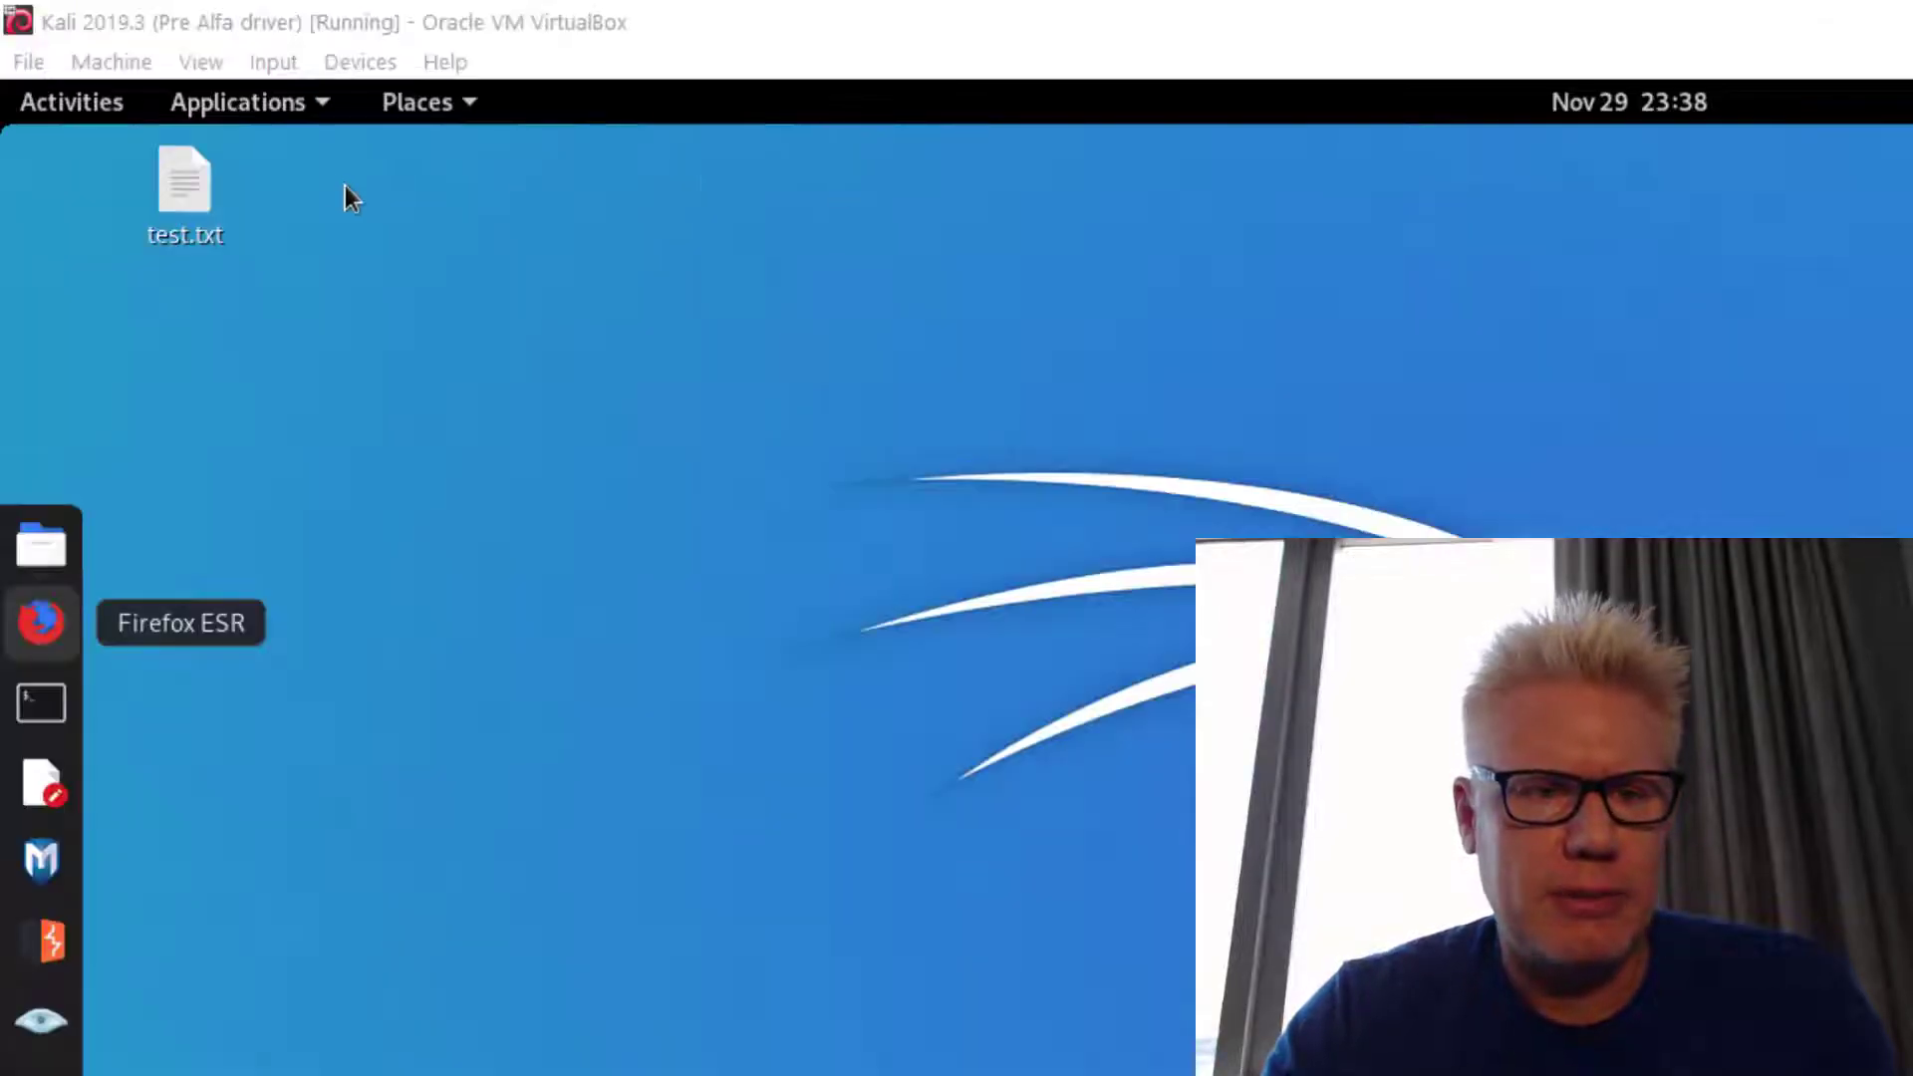
# Open the Kali VM's Shared Folders settings and start a new Add Share entry
pyautogui.click(358, 61)
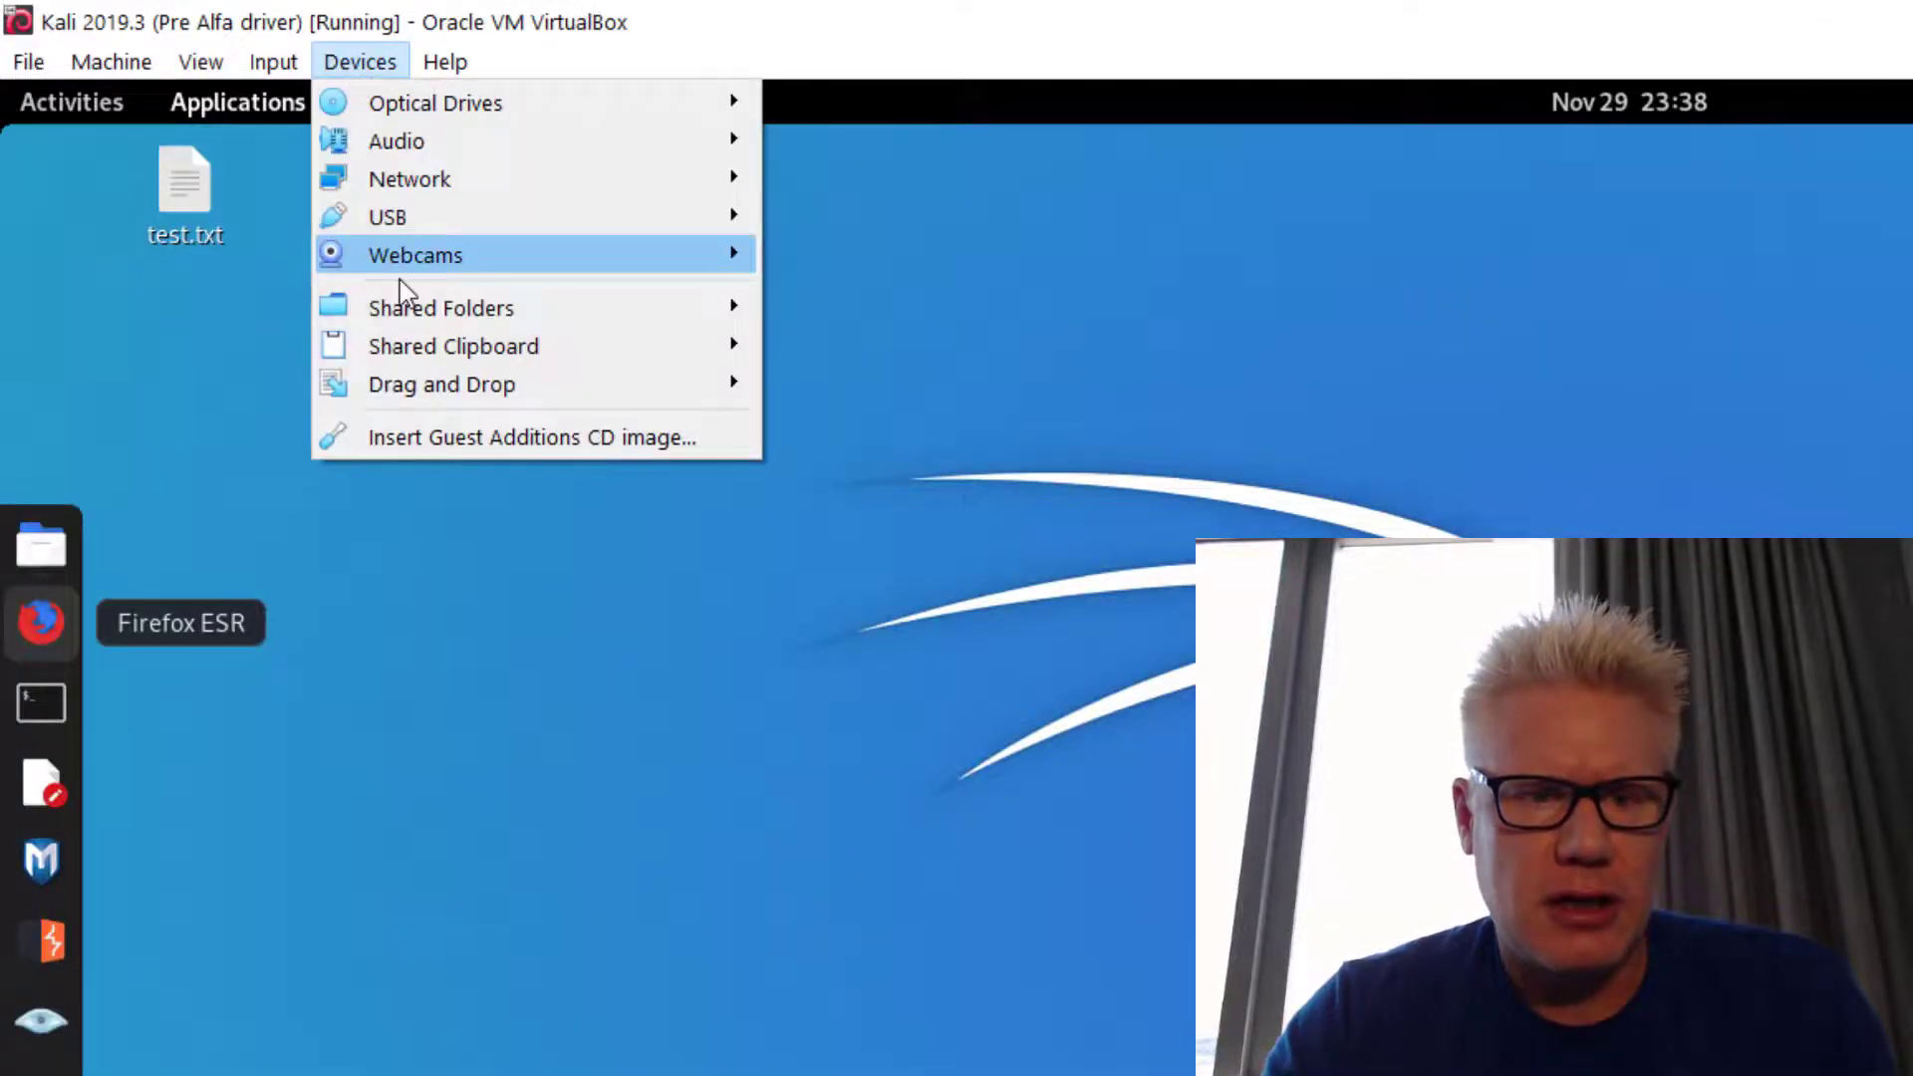
pyautogui.moveTo(440, 306)
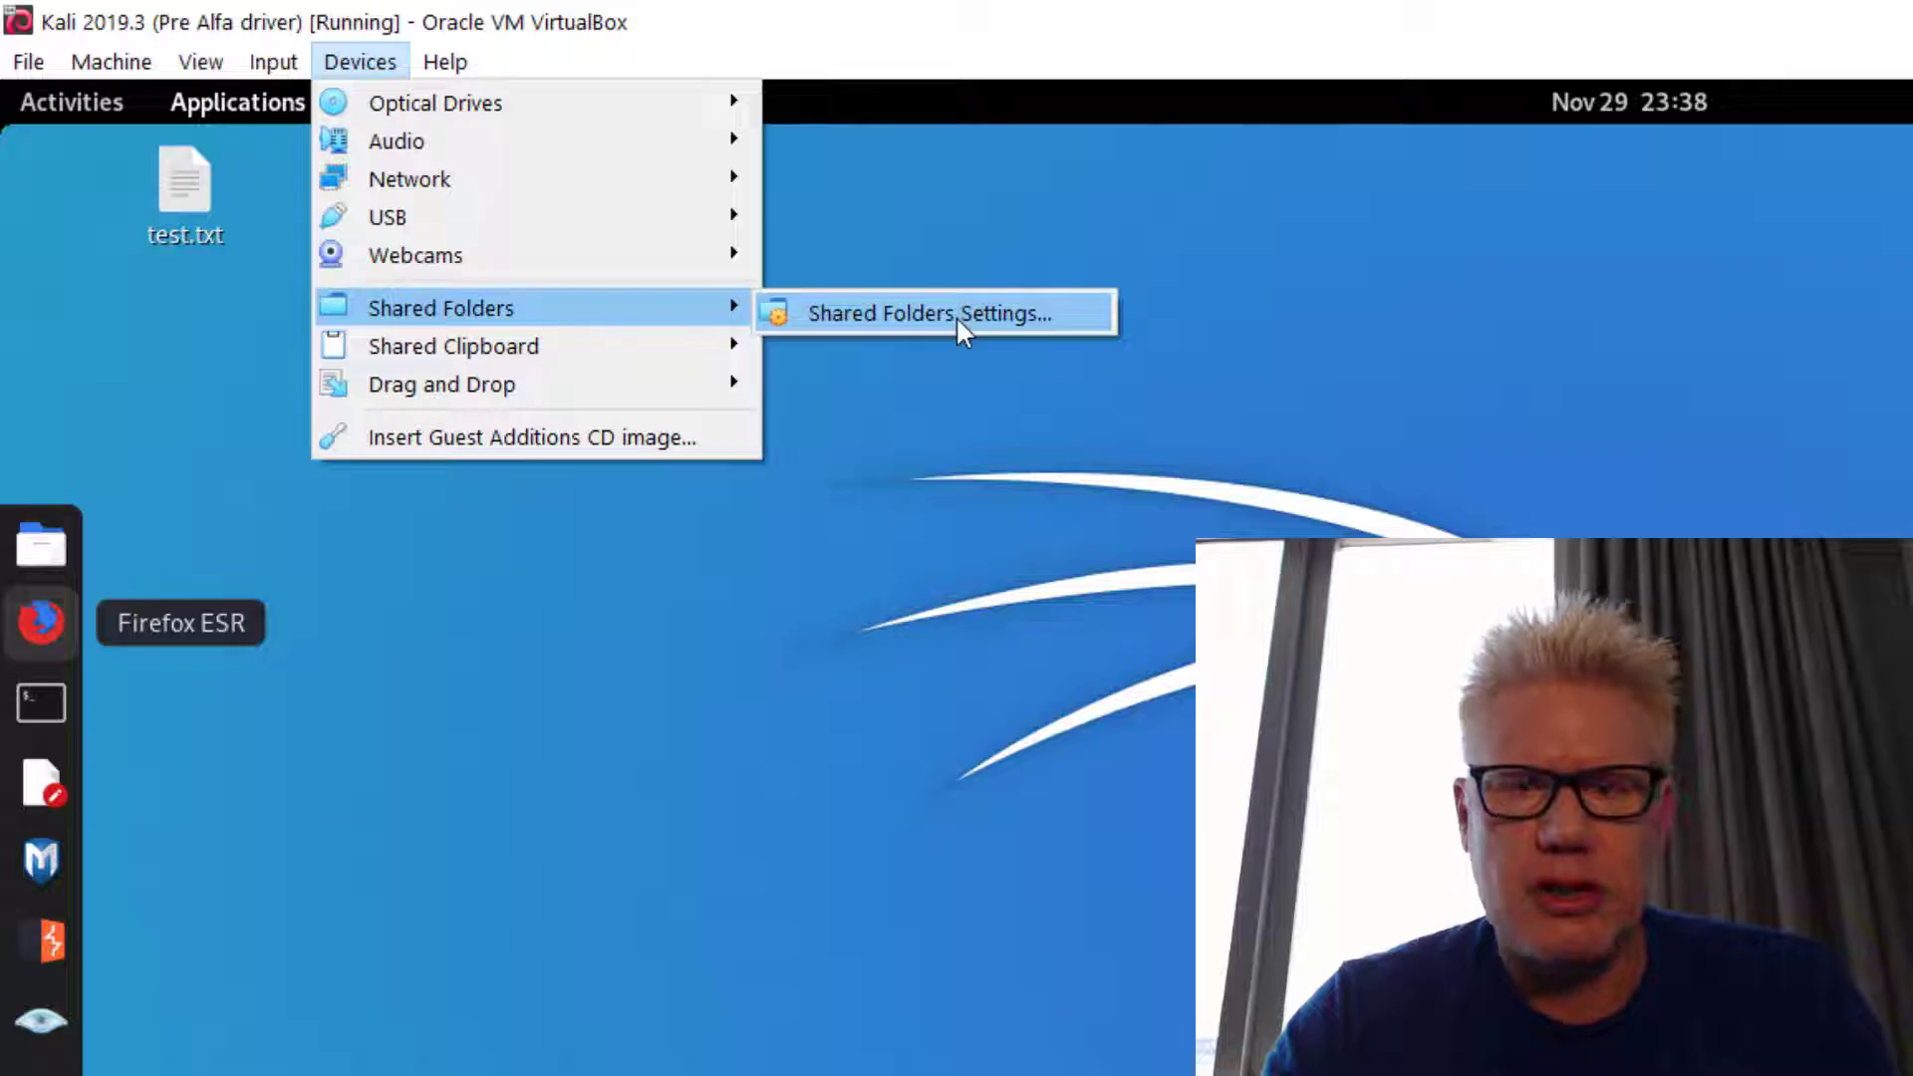
pyautogui.click(932, 314)
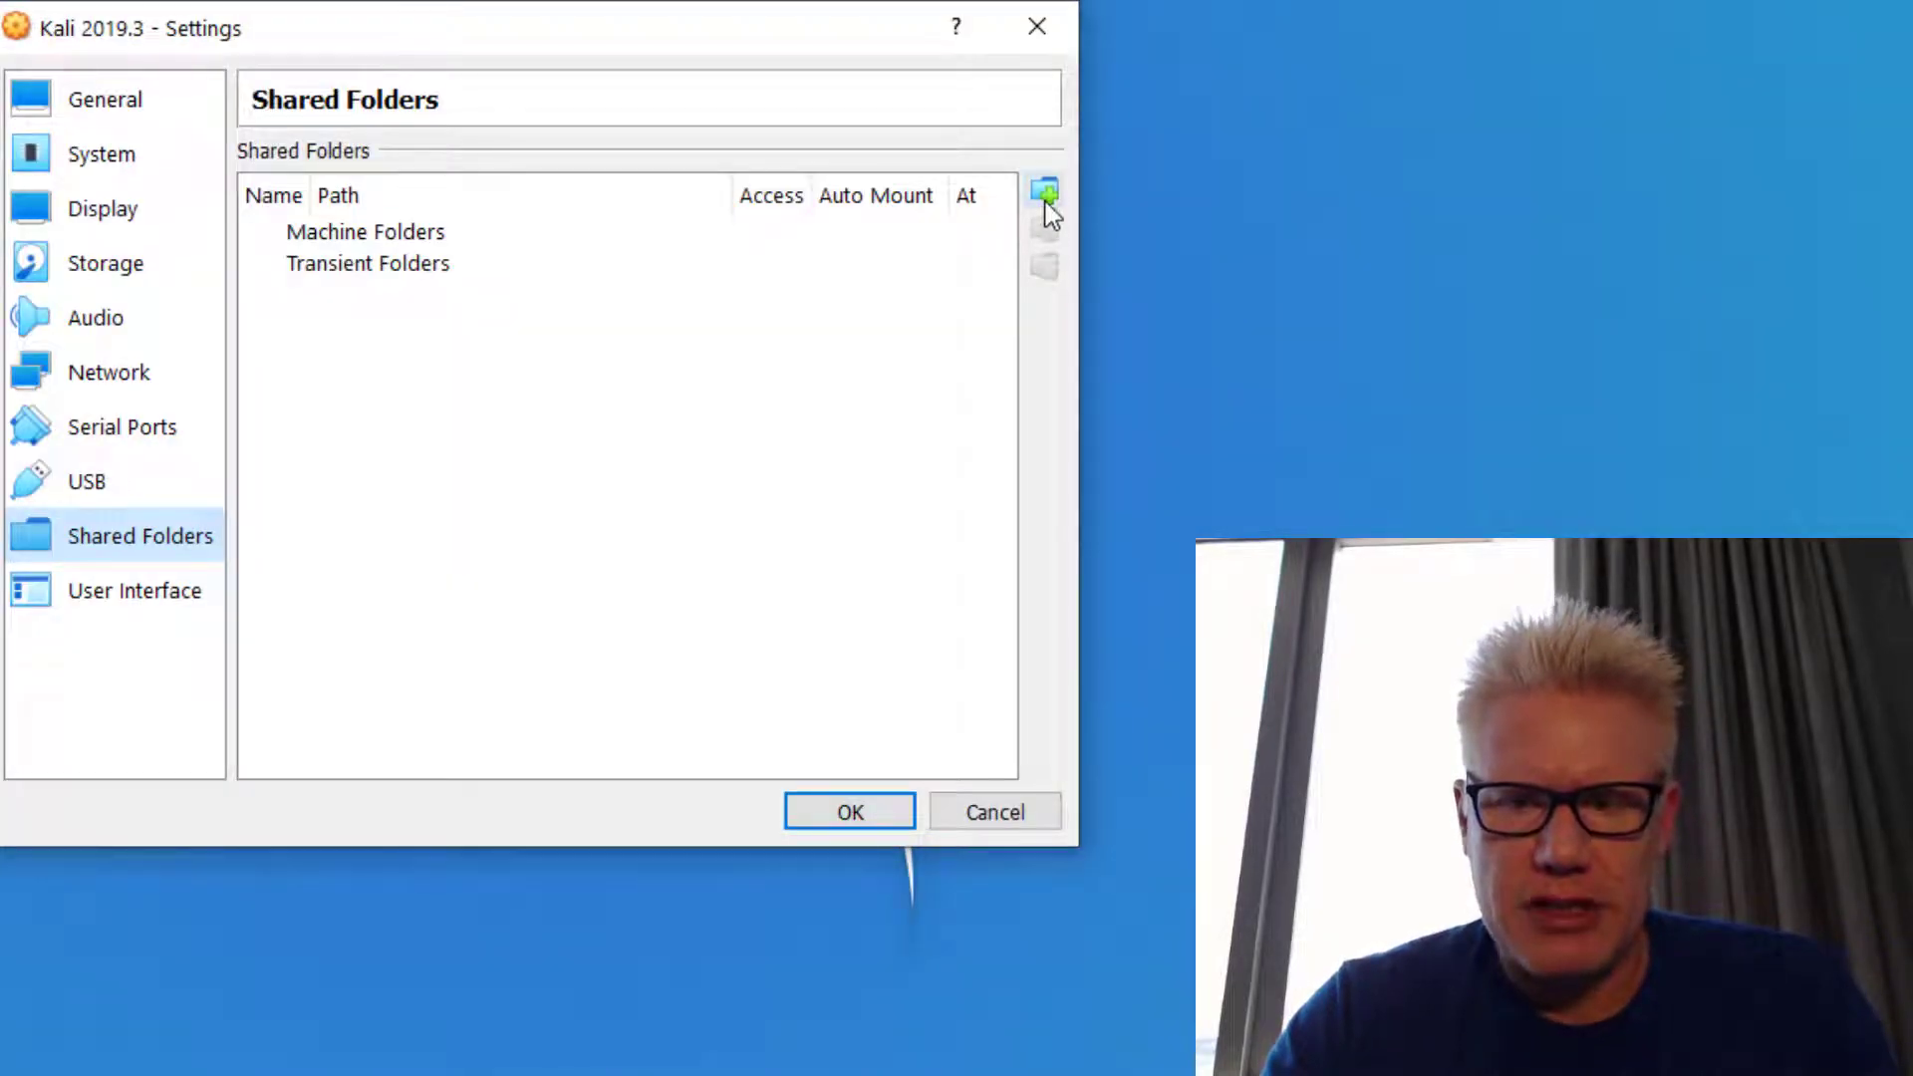
pyautogui.click(1043, 198)
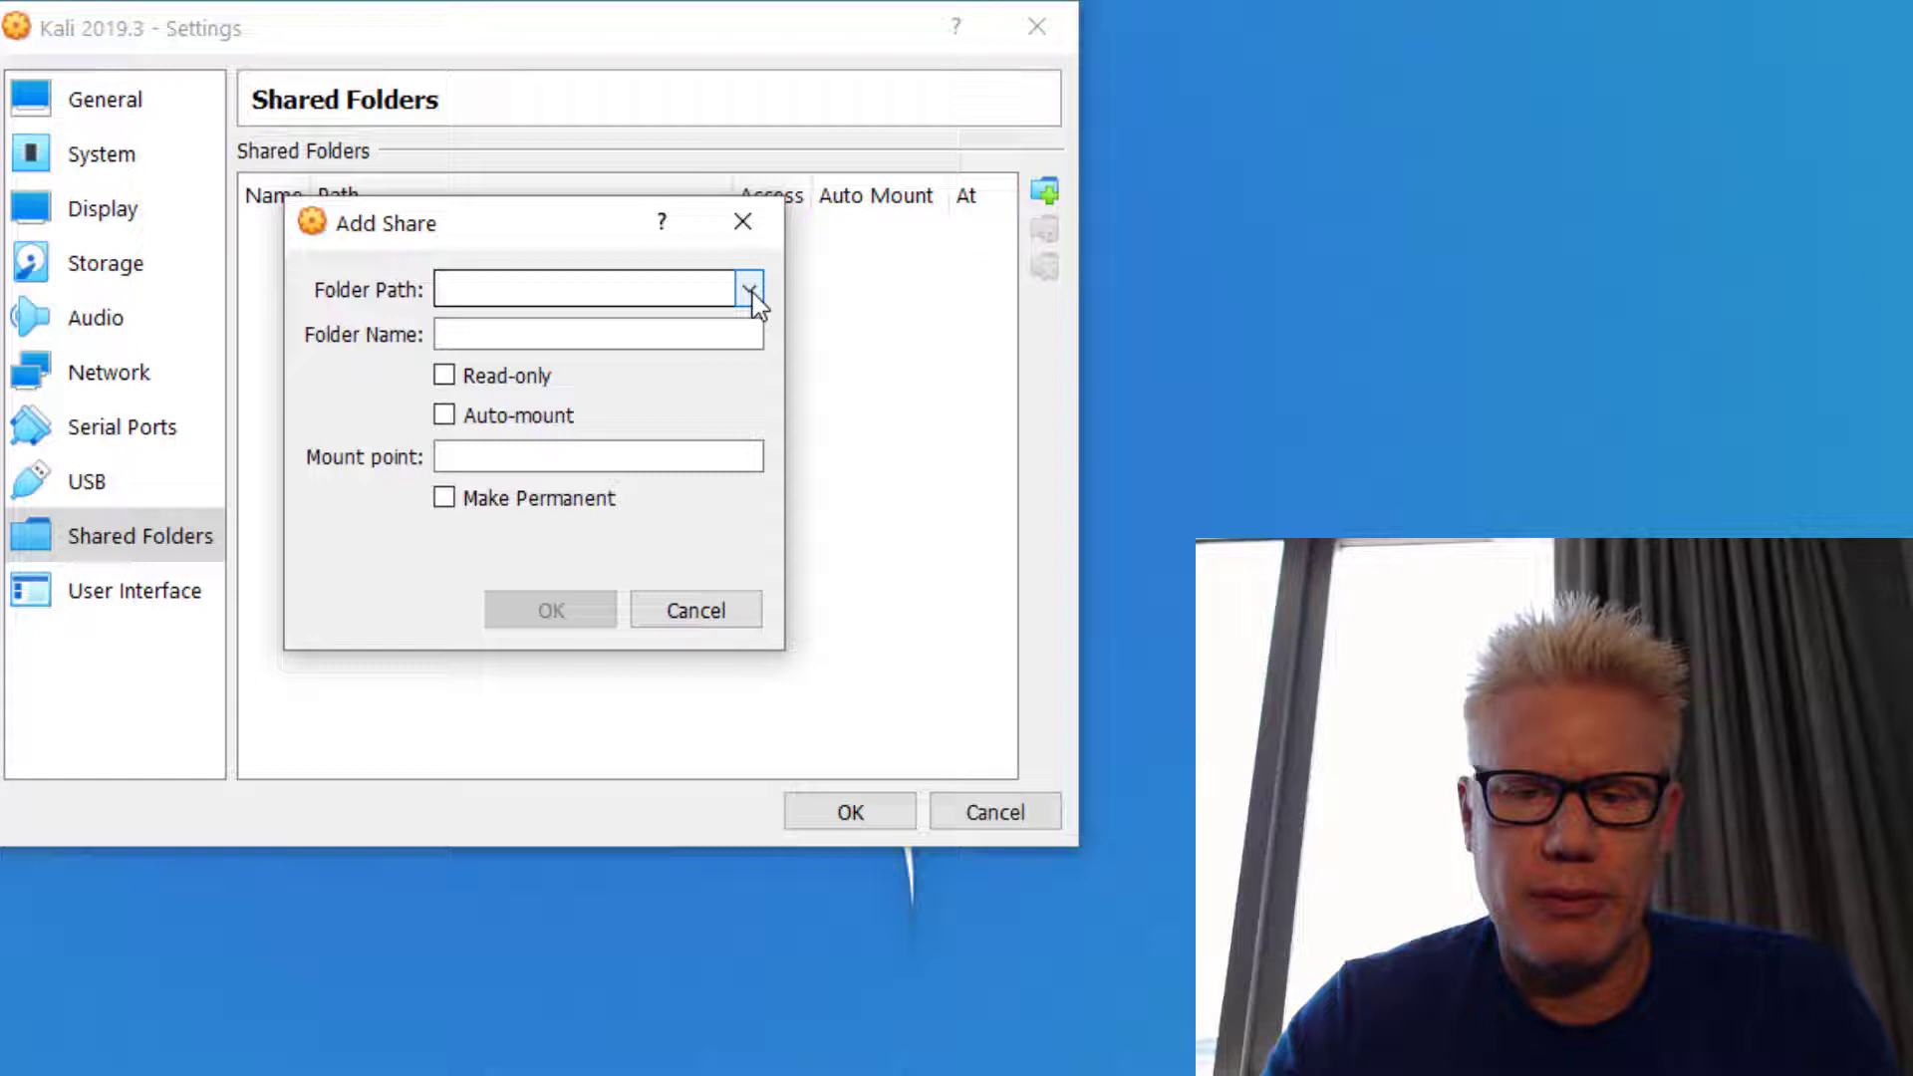
# Set the share's folder path to C:\cracking
pyautogui.click(750, 289)
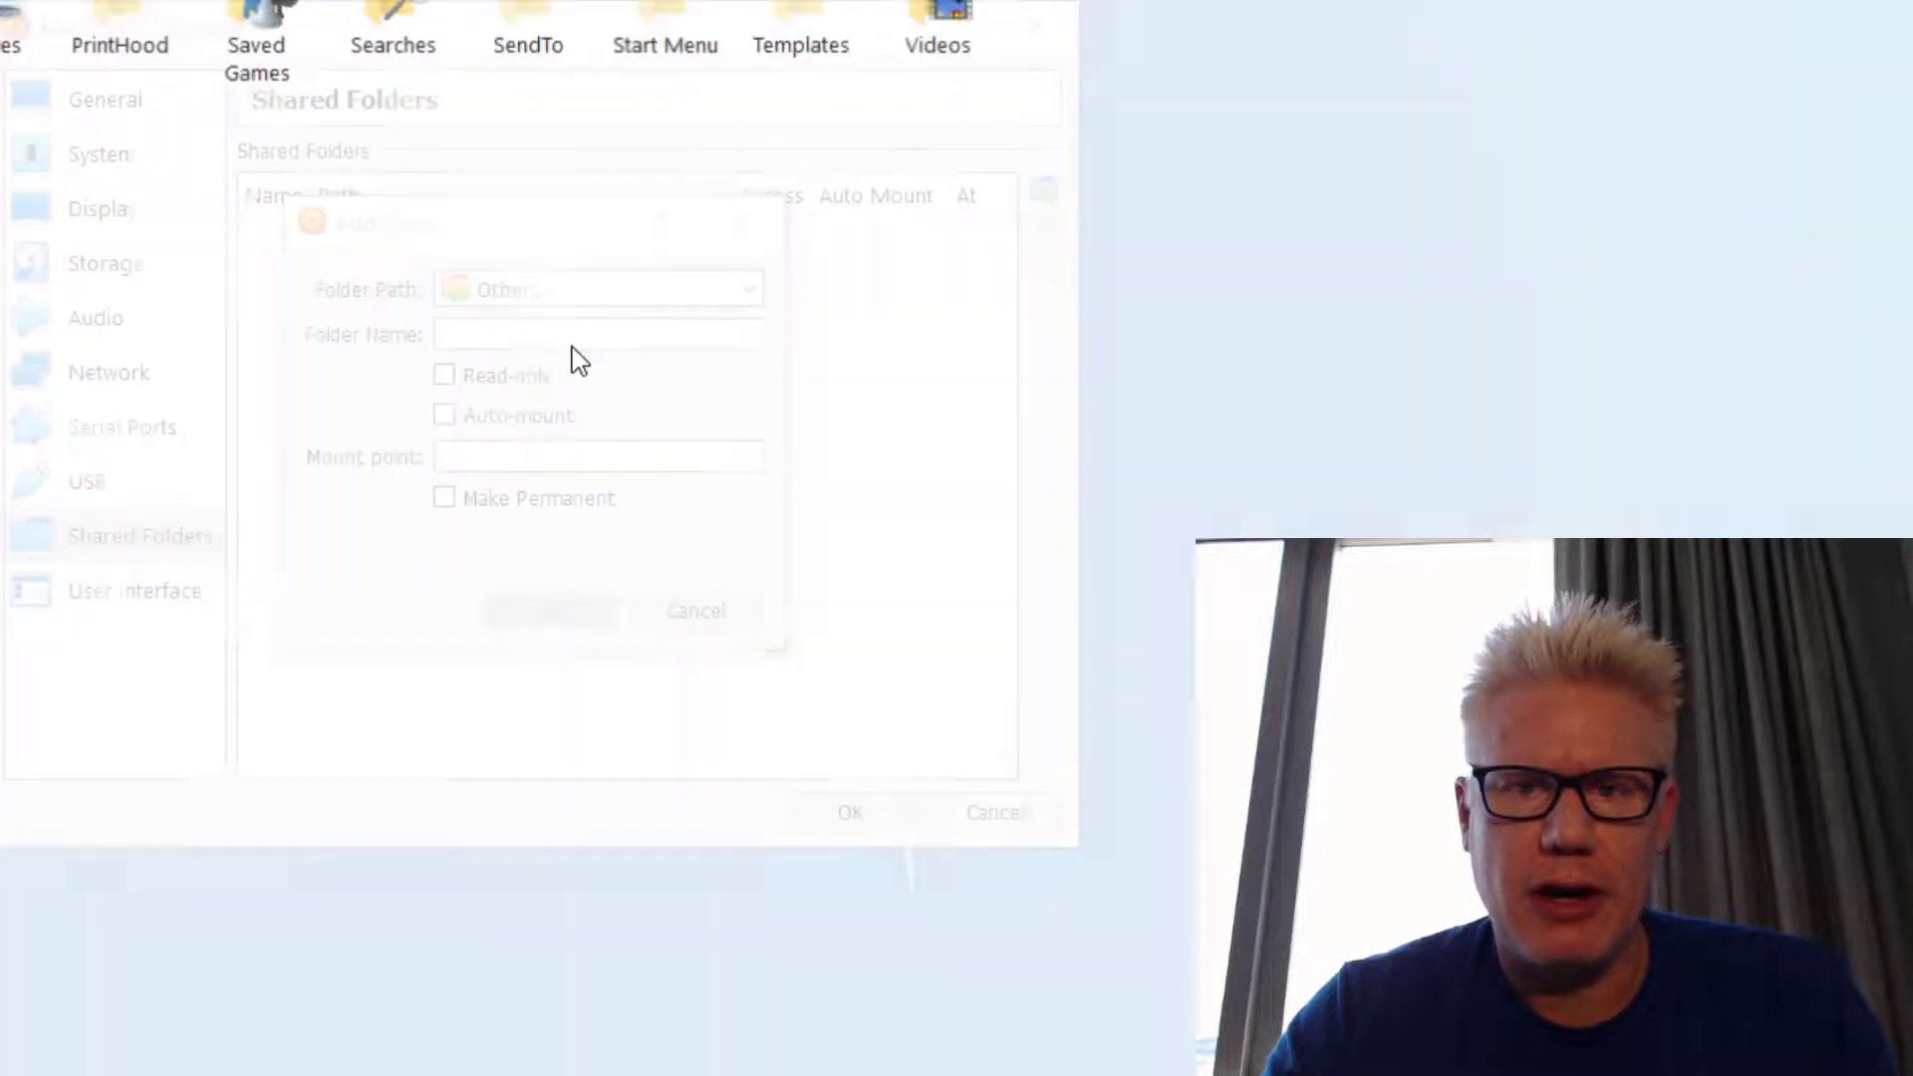
pyautogui.click(598, 289)
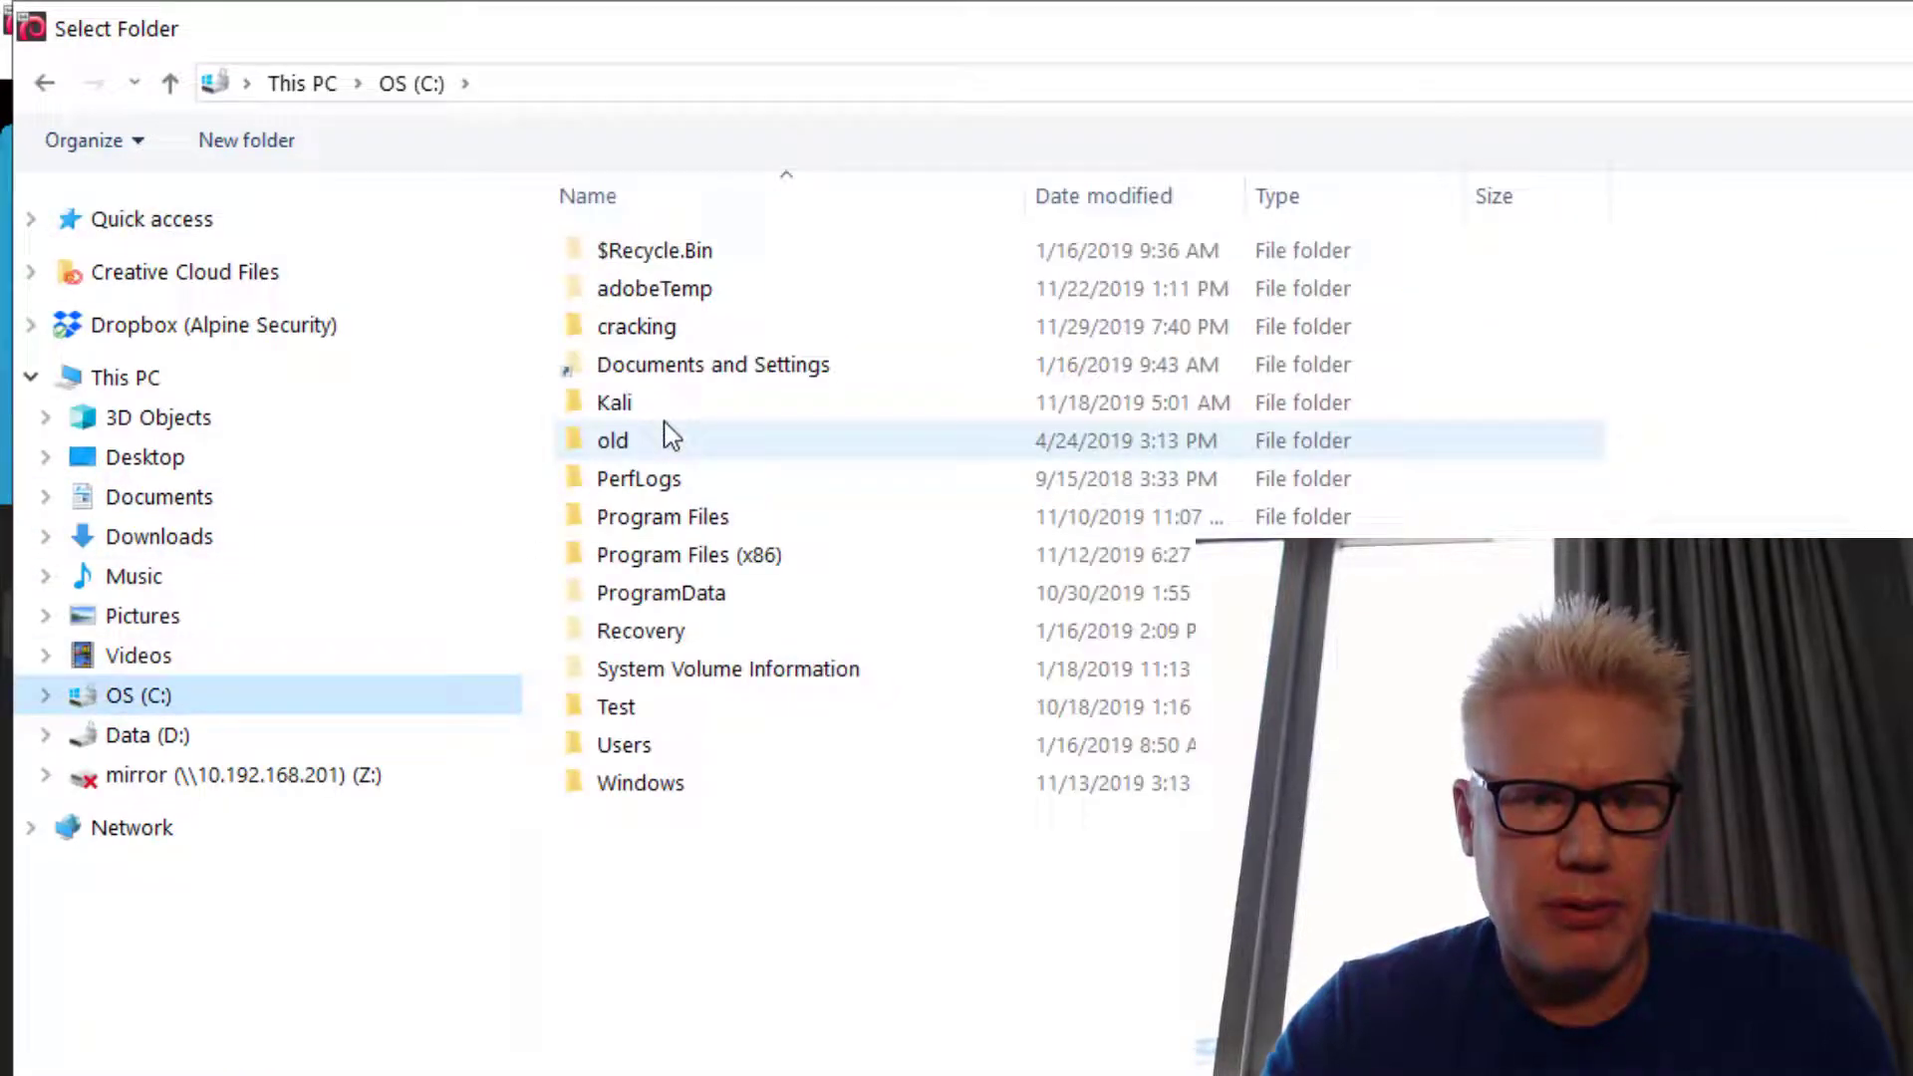
pyautogui.doubleClick(636, 326)
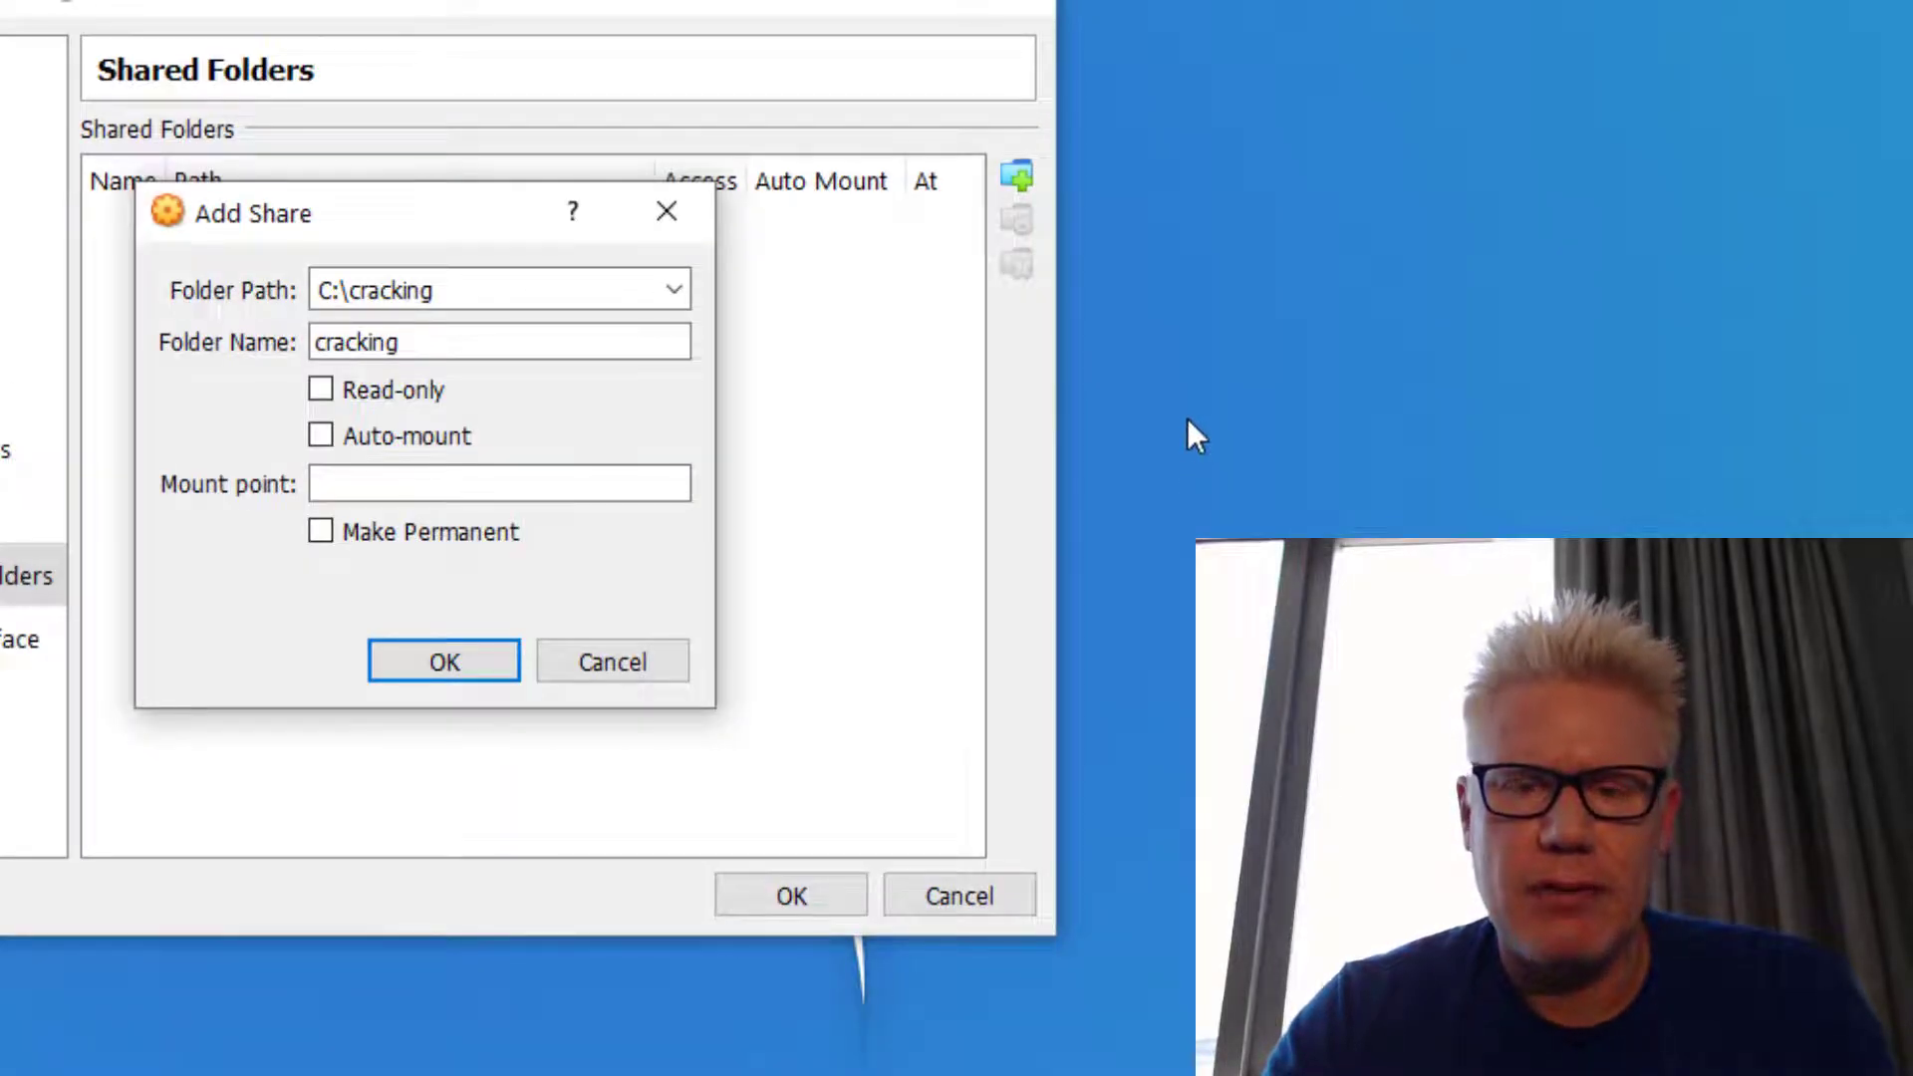
pyautogui.moveTo(657, 436)
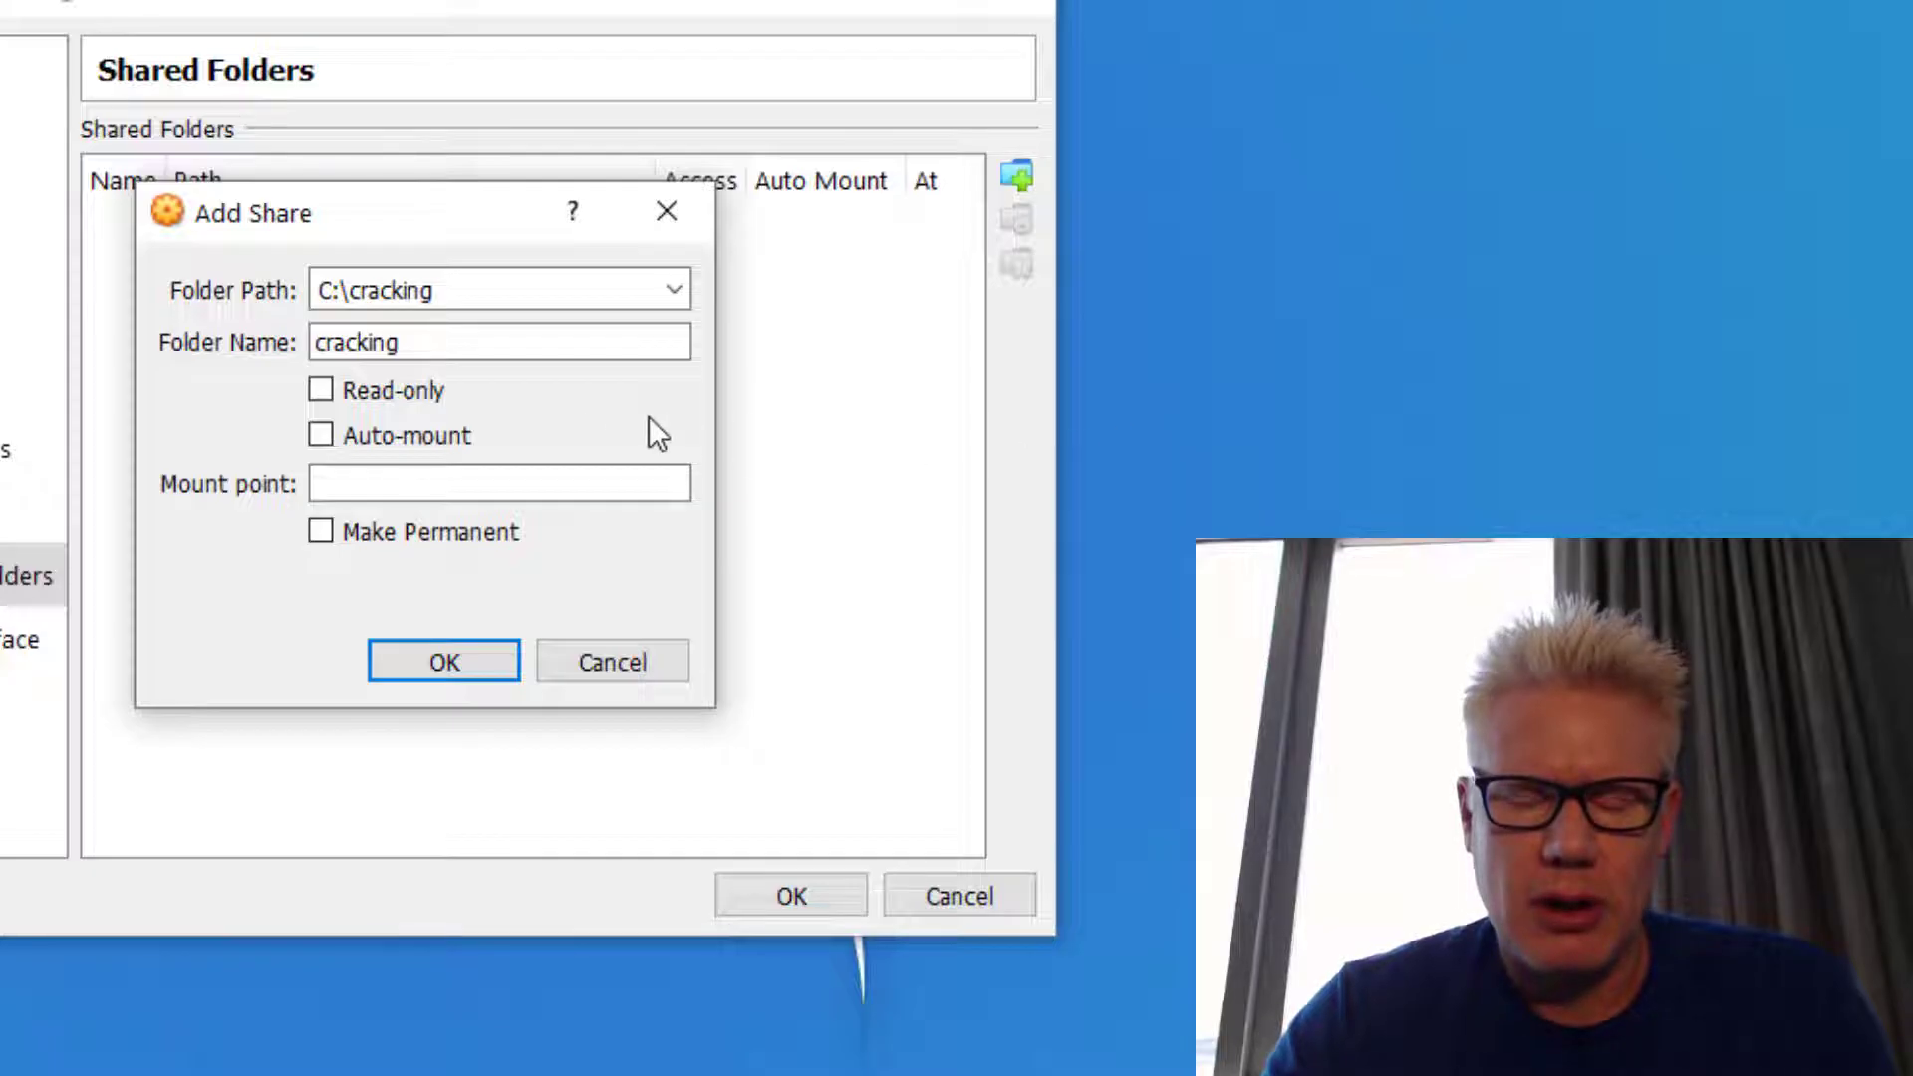
pyautogui.moveTo(452, 445)
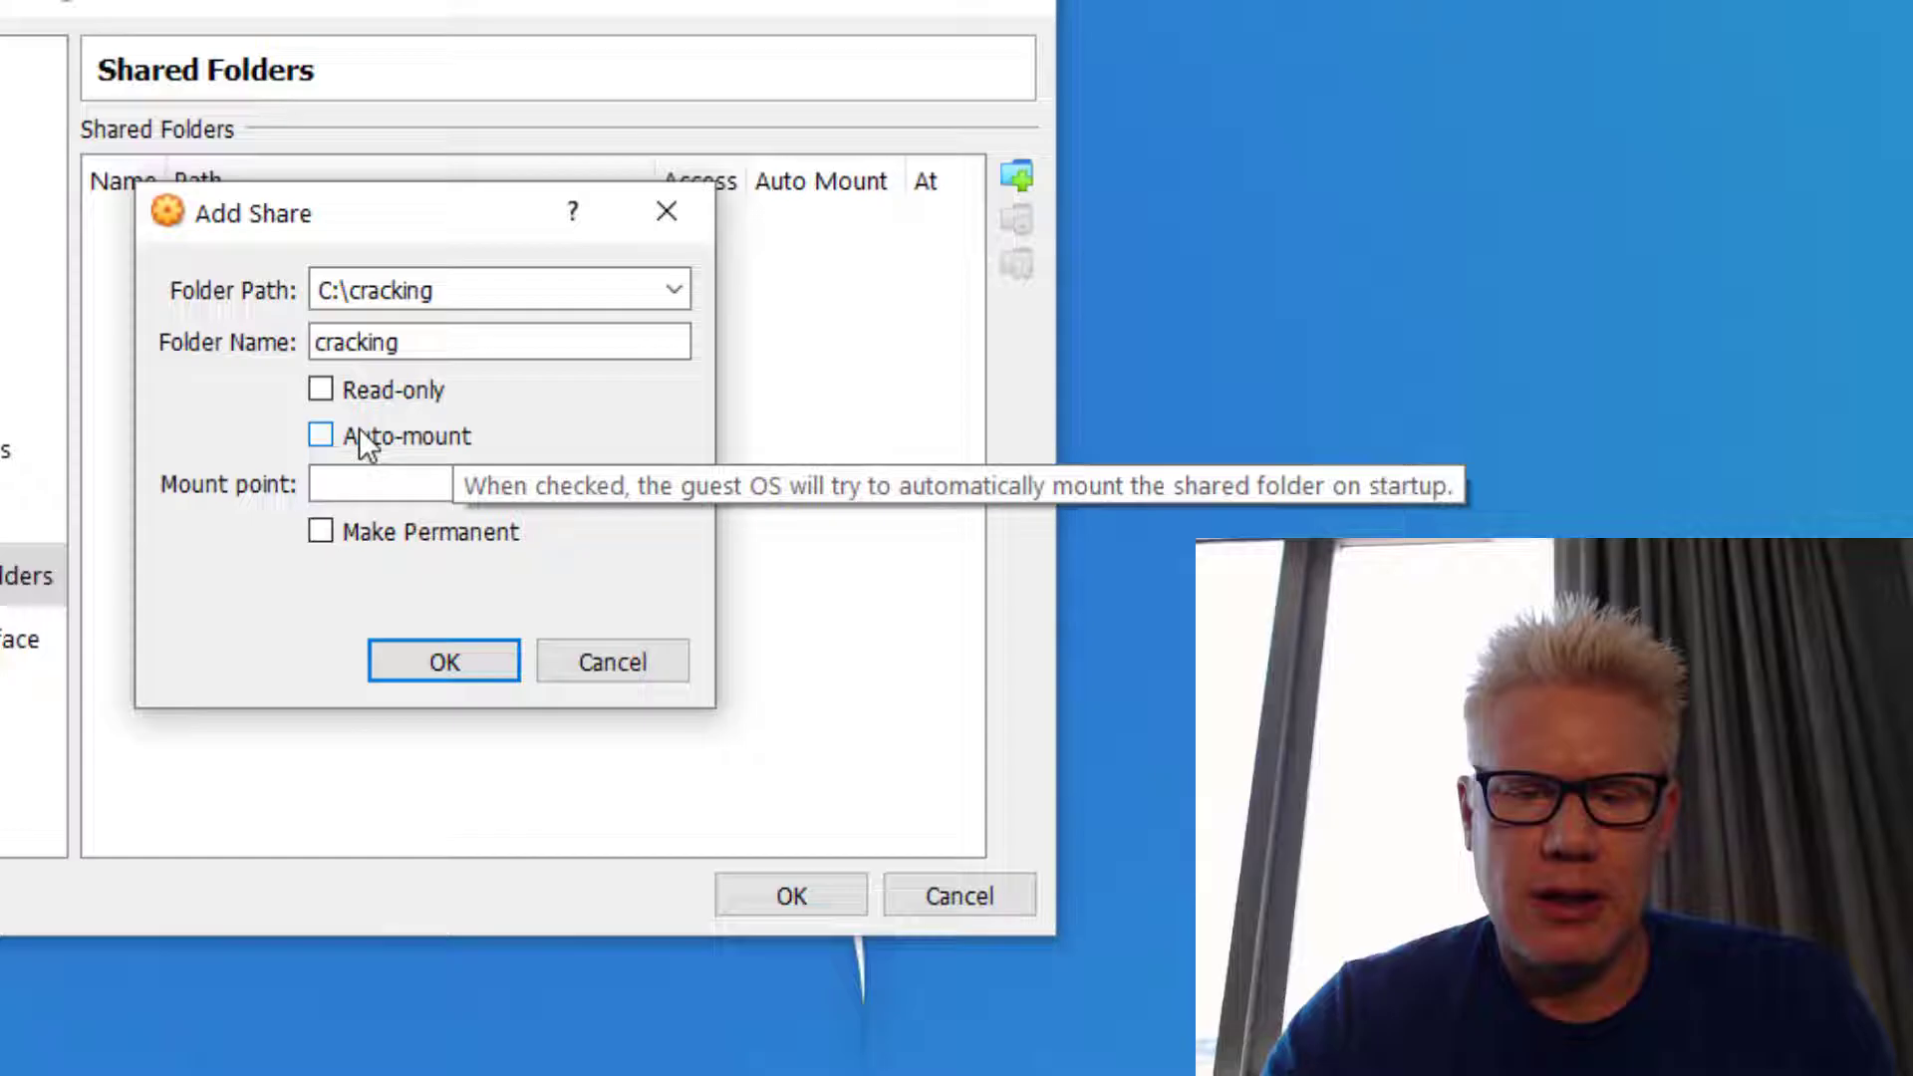
# Enable Auto-mount, confirm the share, and save the Shared Folders settings
pyautogui.click(320, 435)
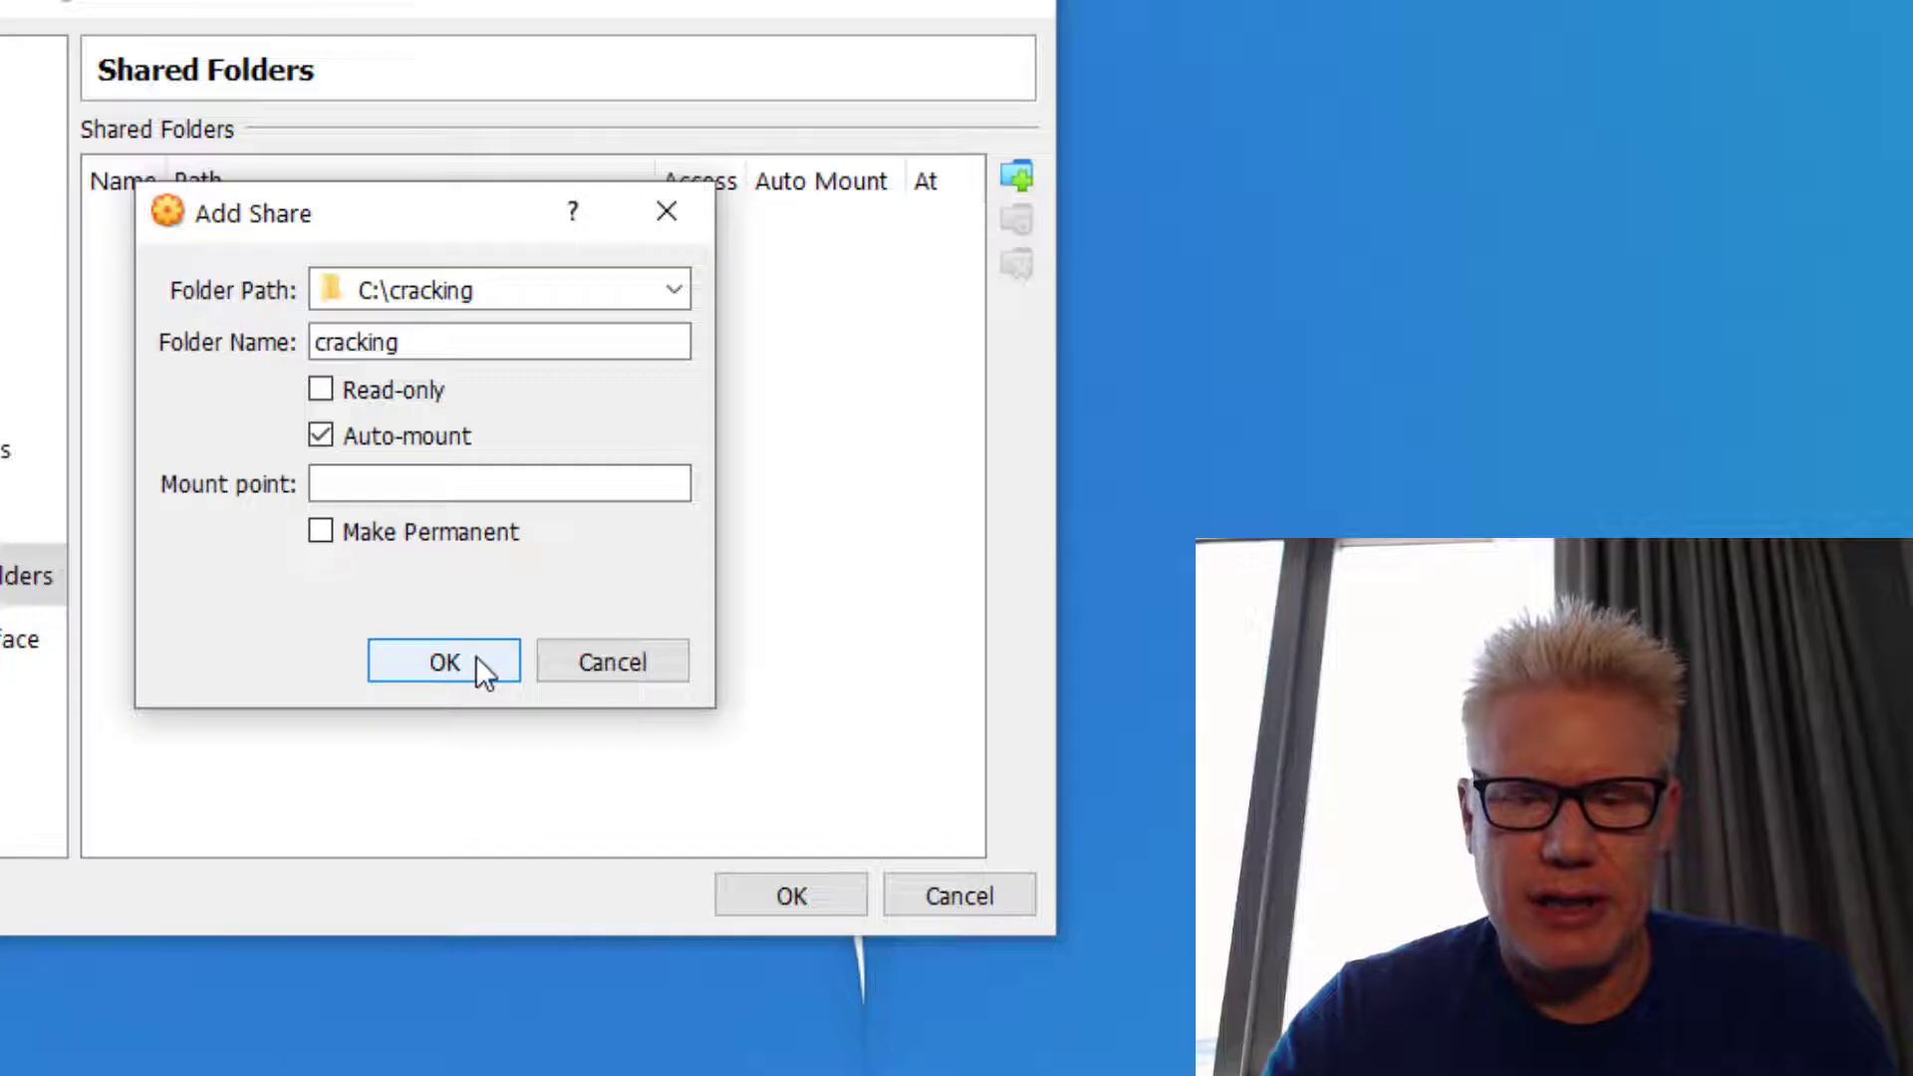
pyautogui.click(441, 659)
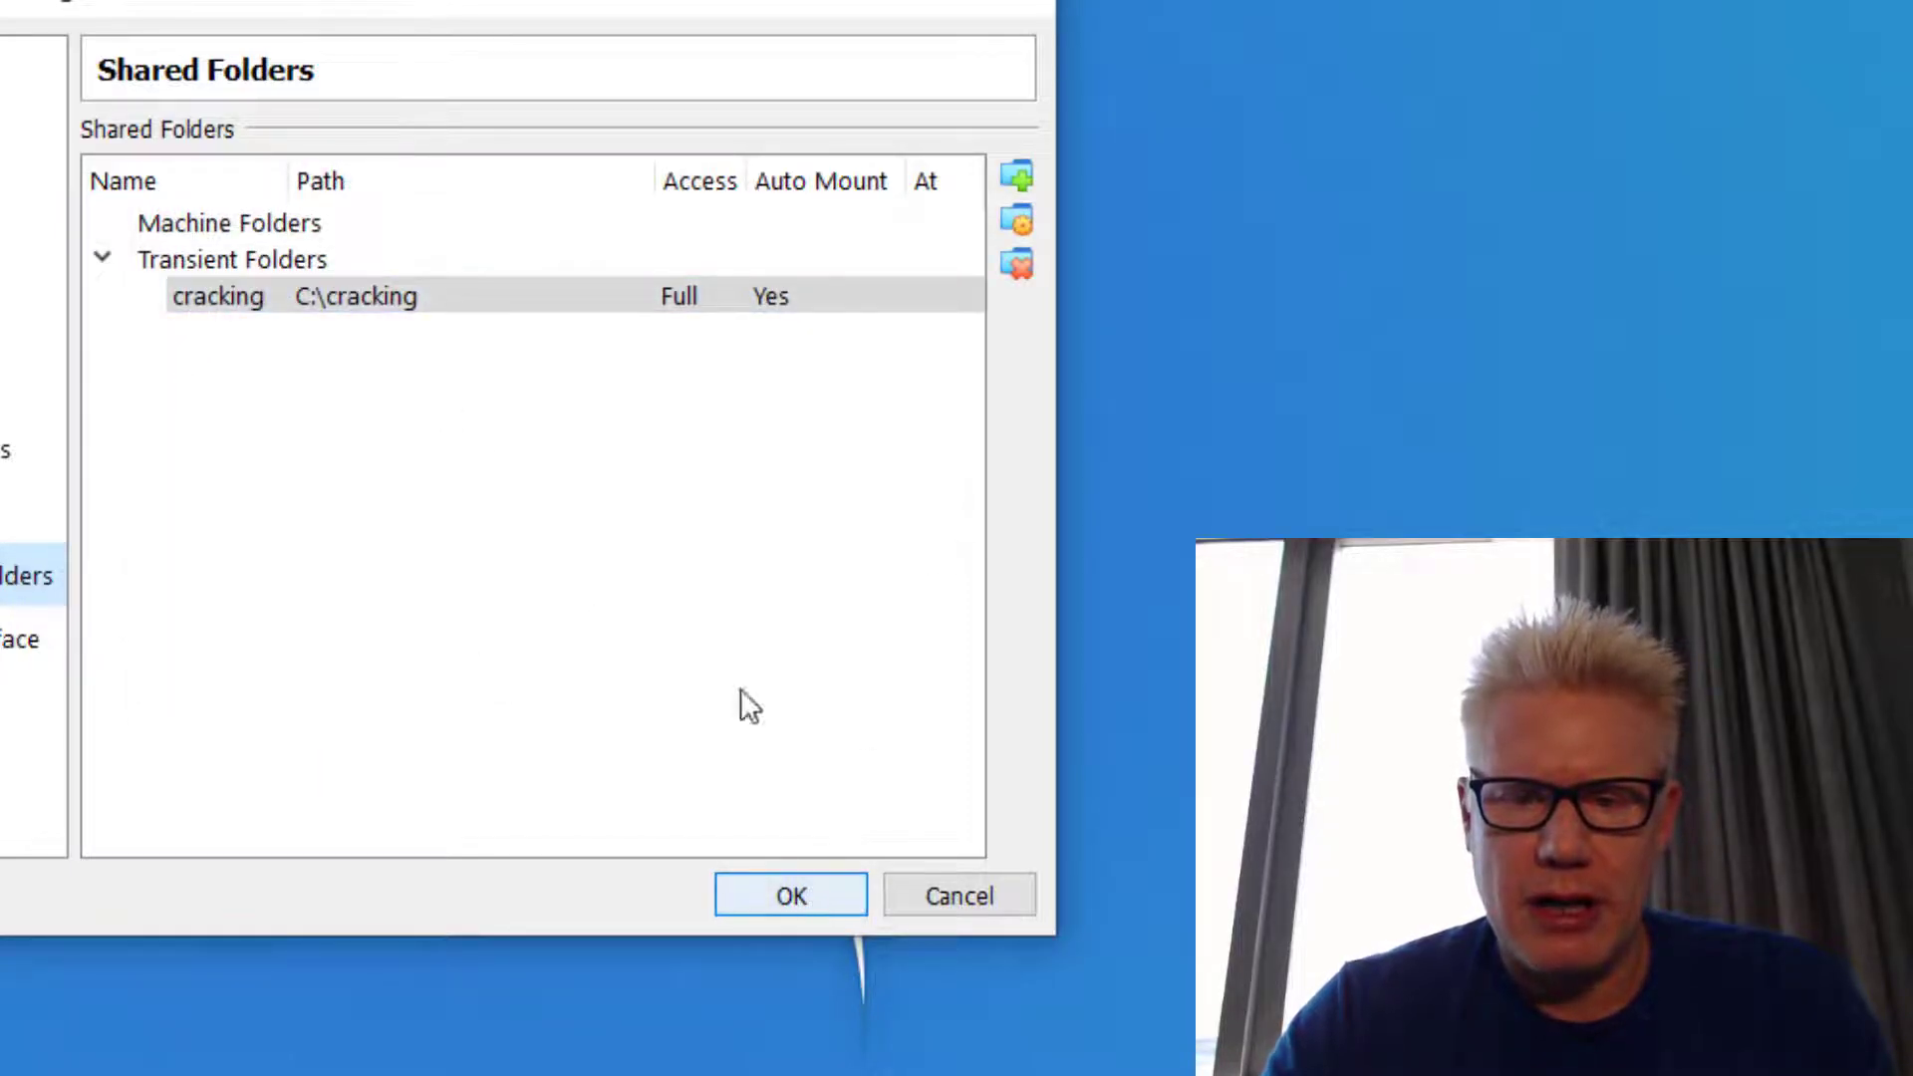
pyautogui.click(789, 895)
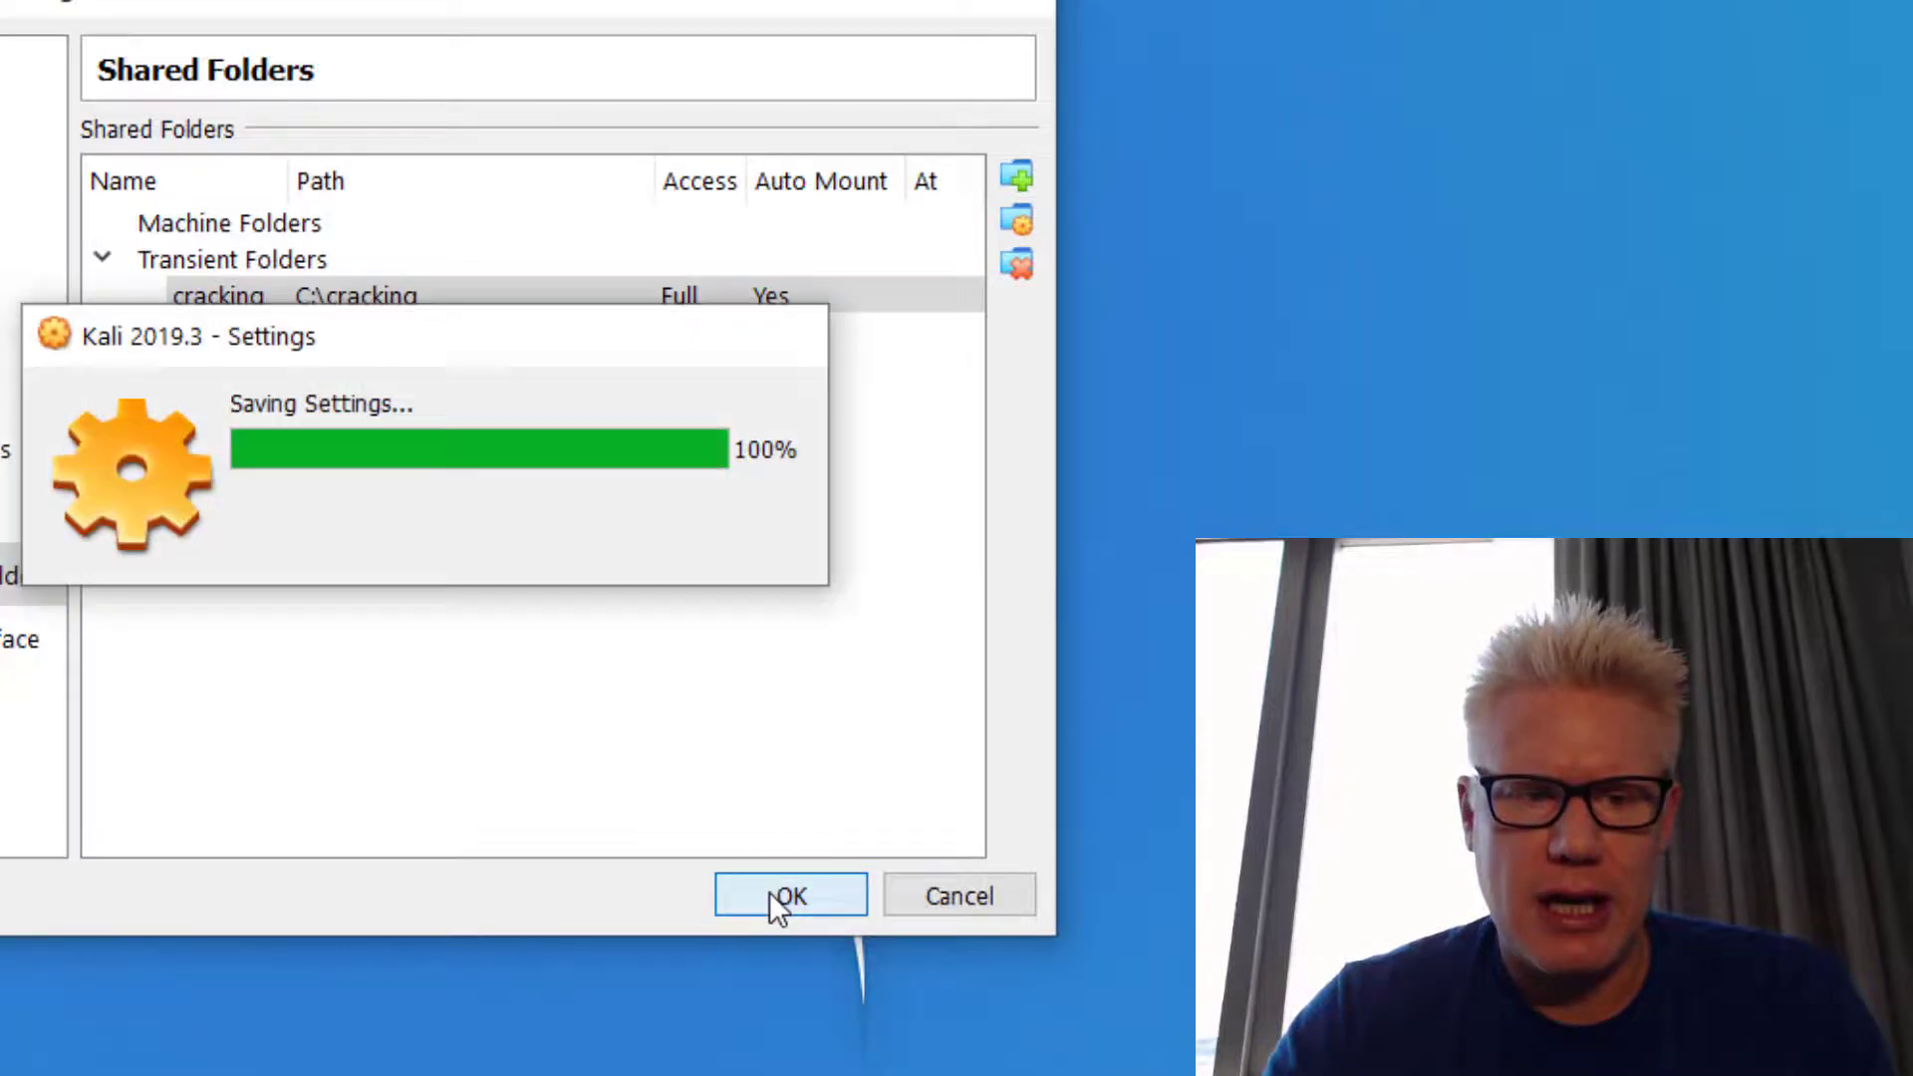
pyautogui.click(790, 895)
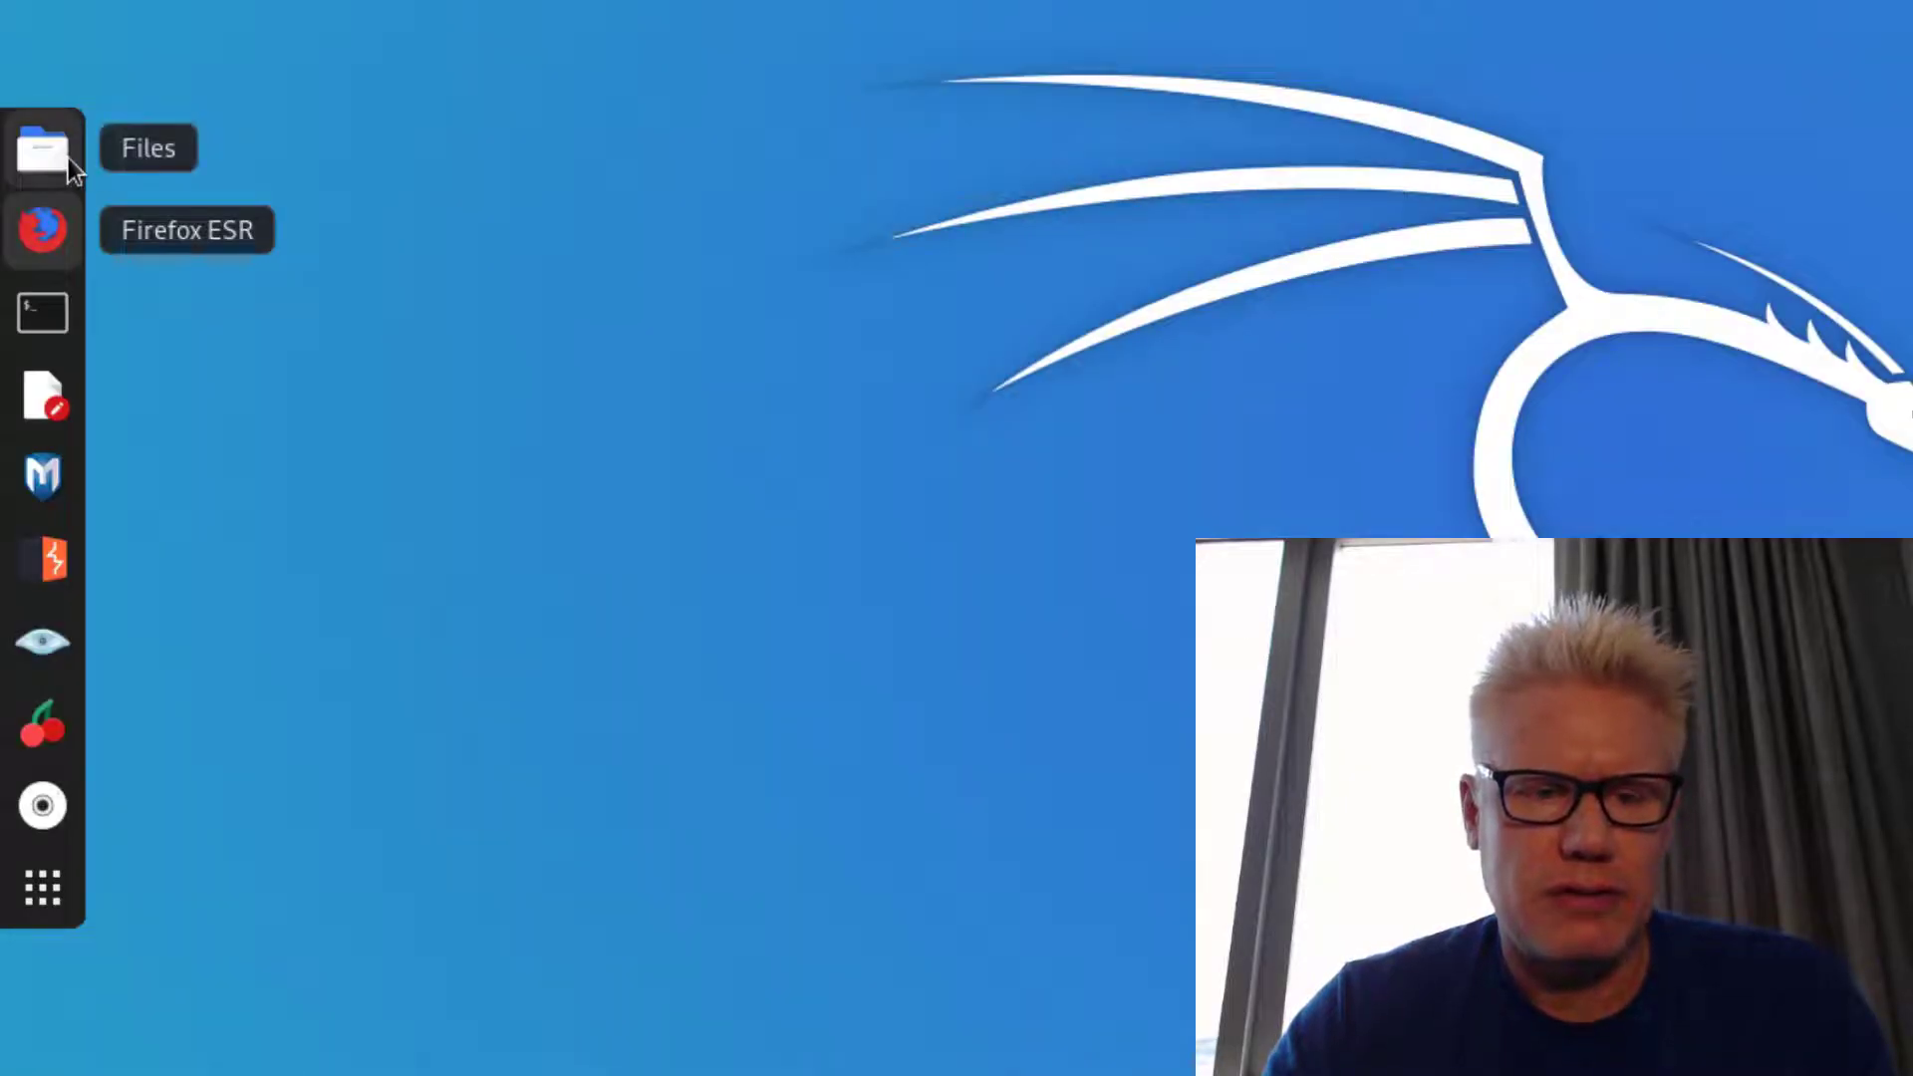
# Open the sf_cracking share in the Kali file manager to view test.txt
pyautogui.click(43, 147)
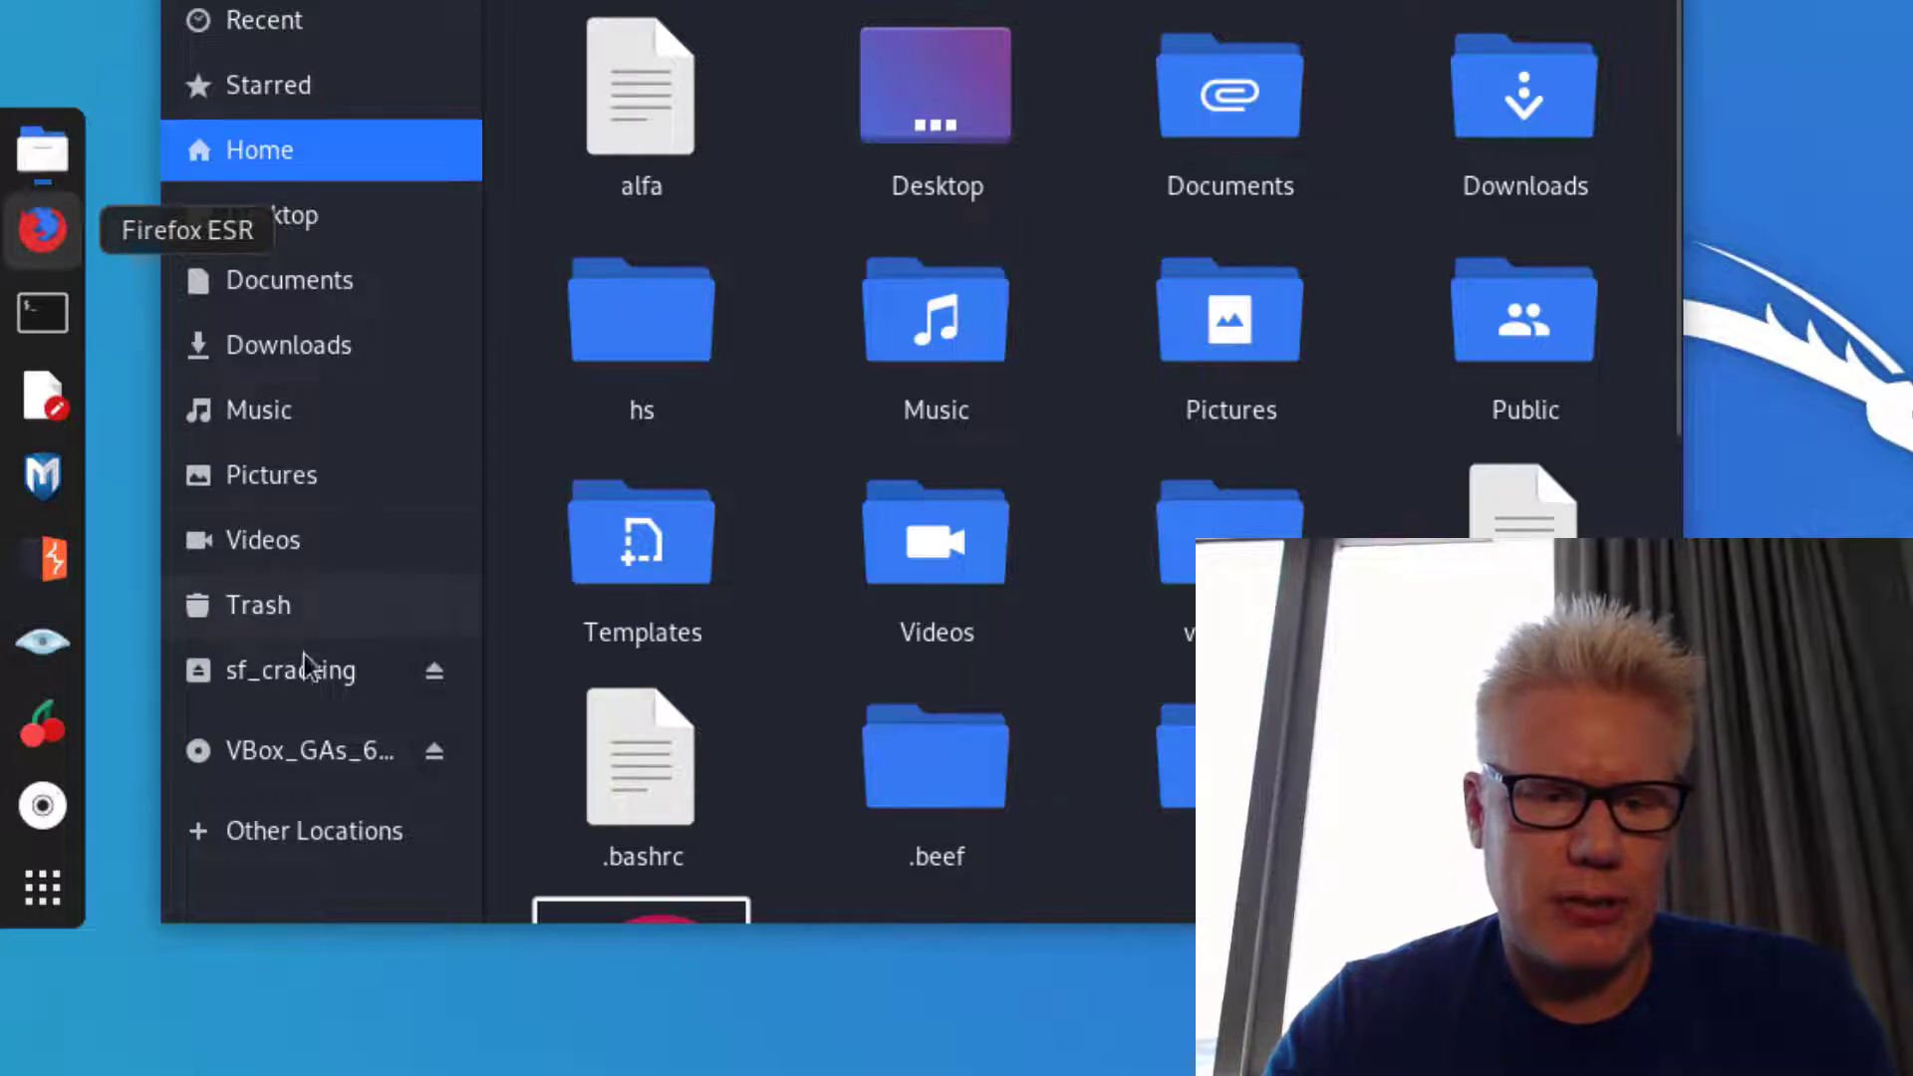
pyautogui.moveTo(289, 670)
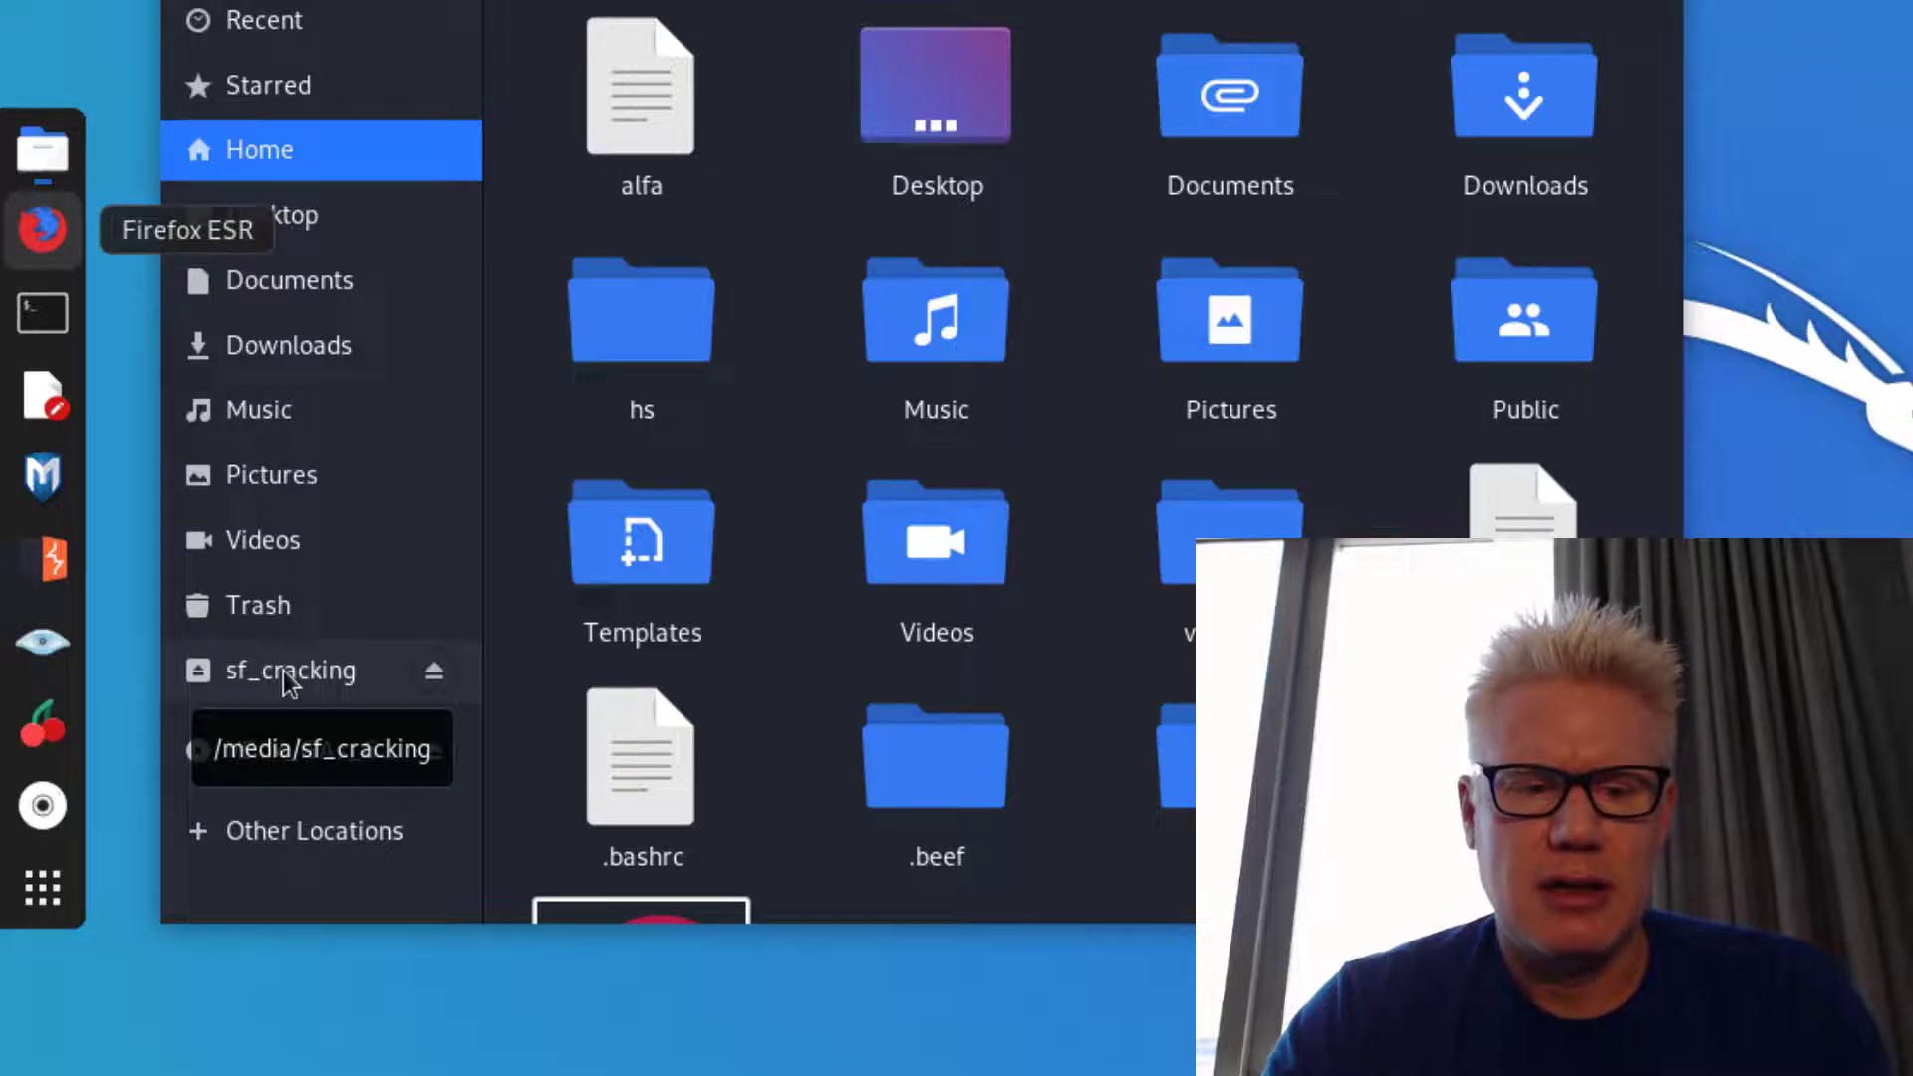
pyautogui.click(290, 669)
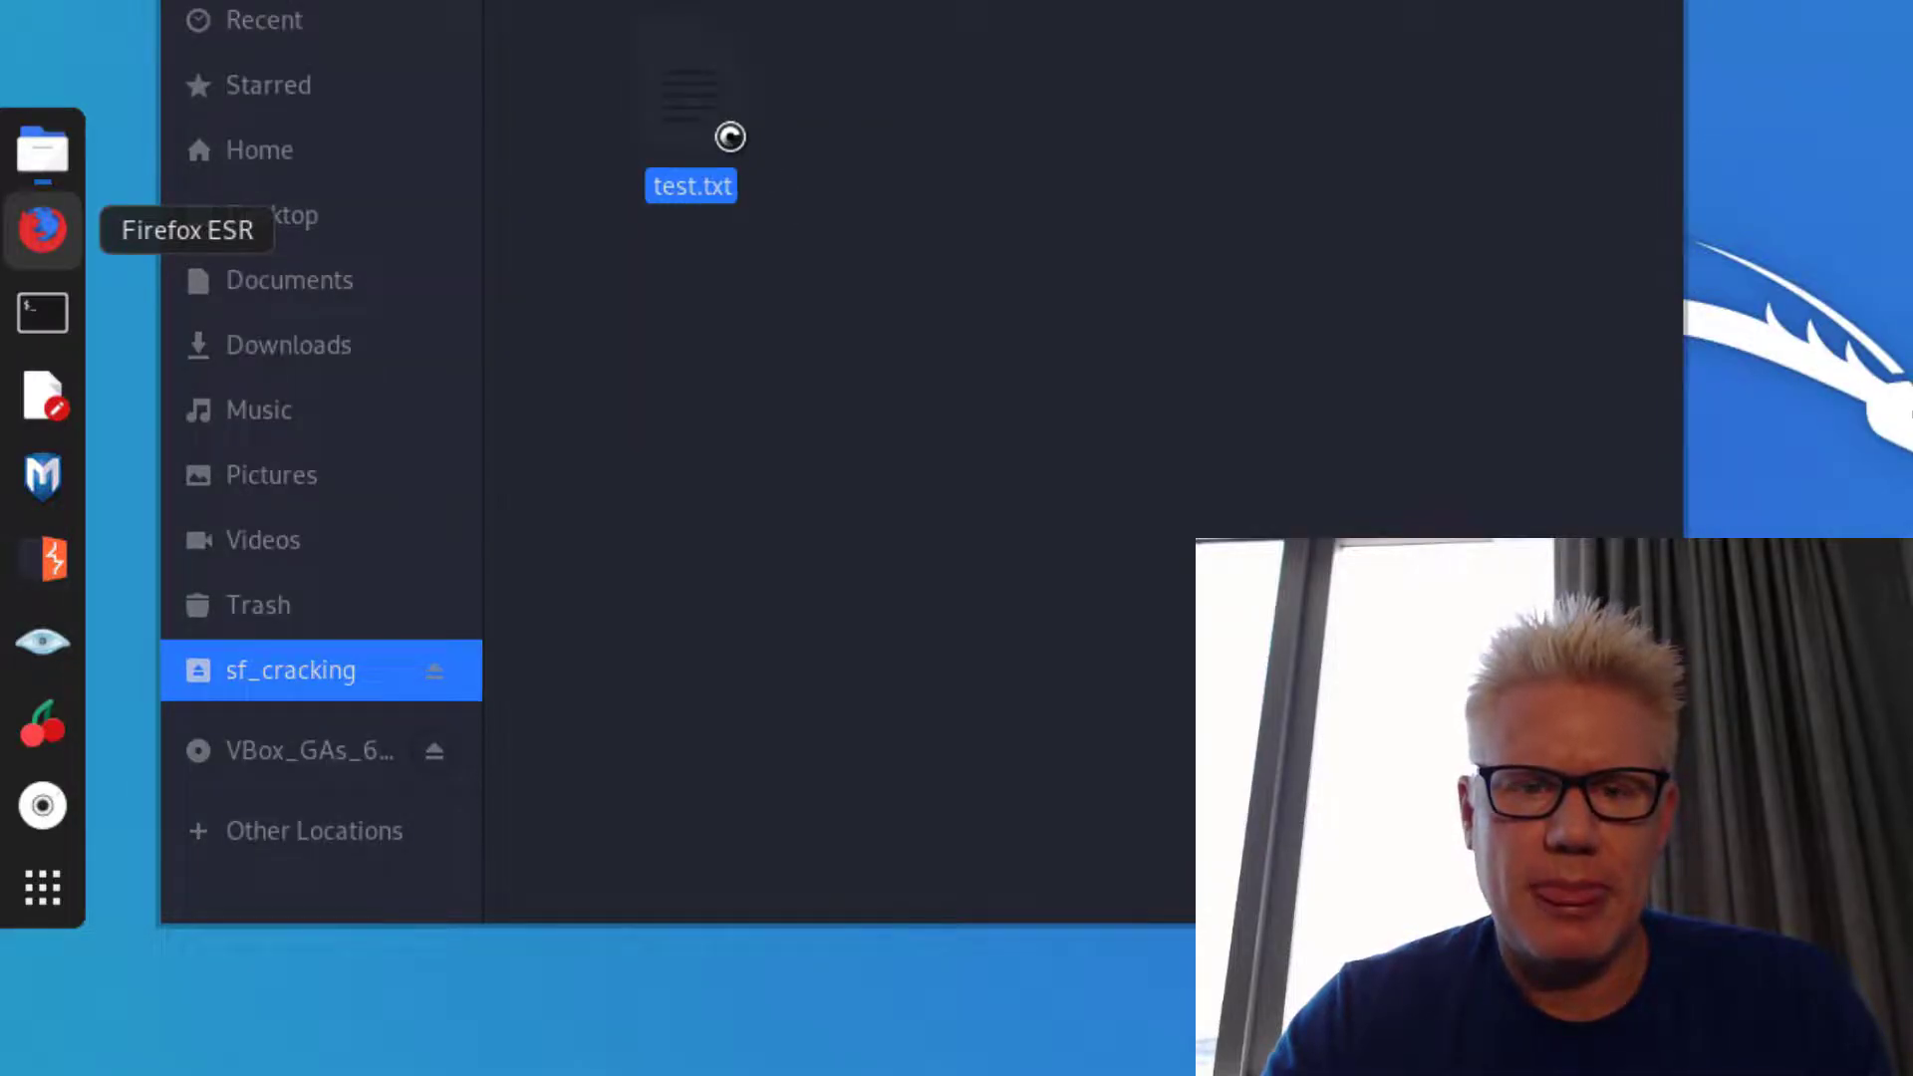
pyautogui.doubleClick(691, 97)
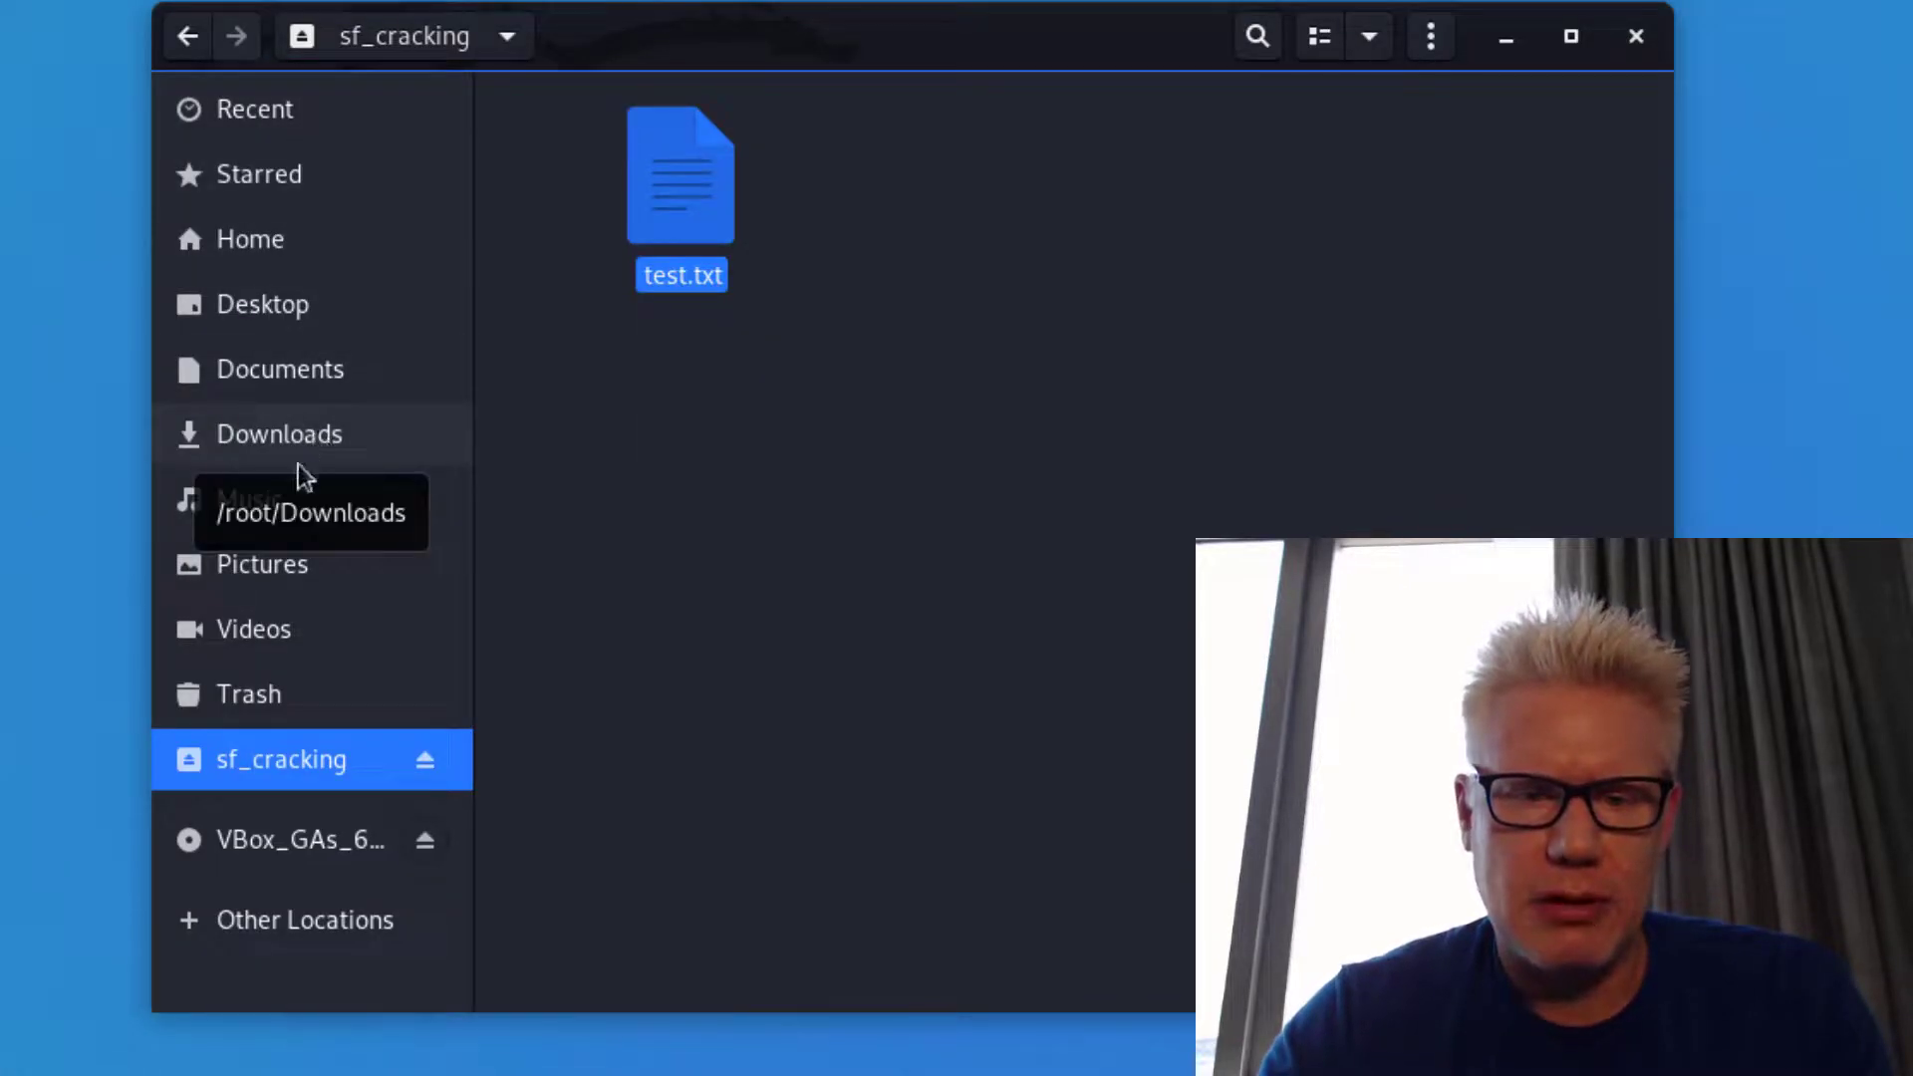
pyautogui.moveTo(283, 586)
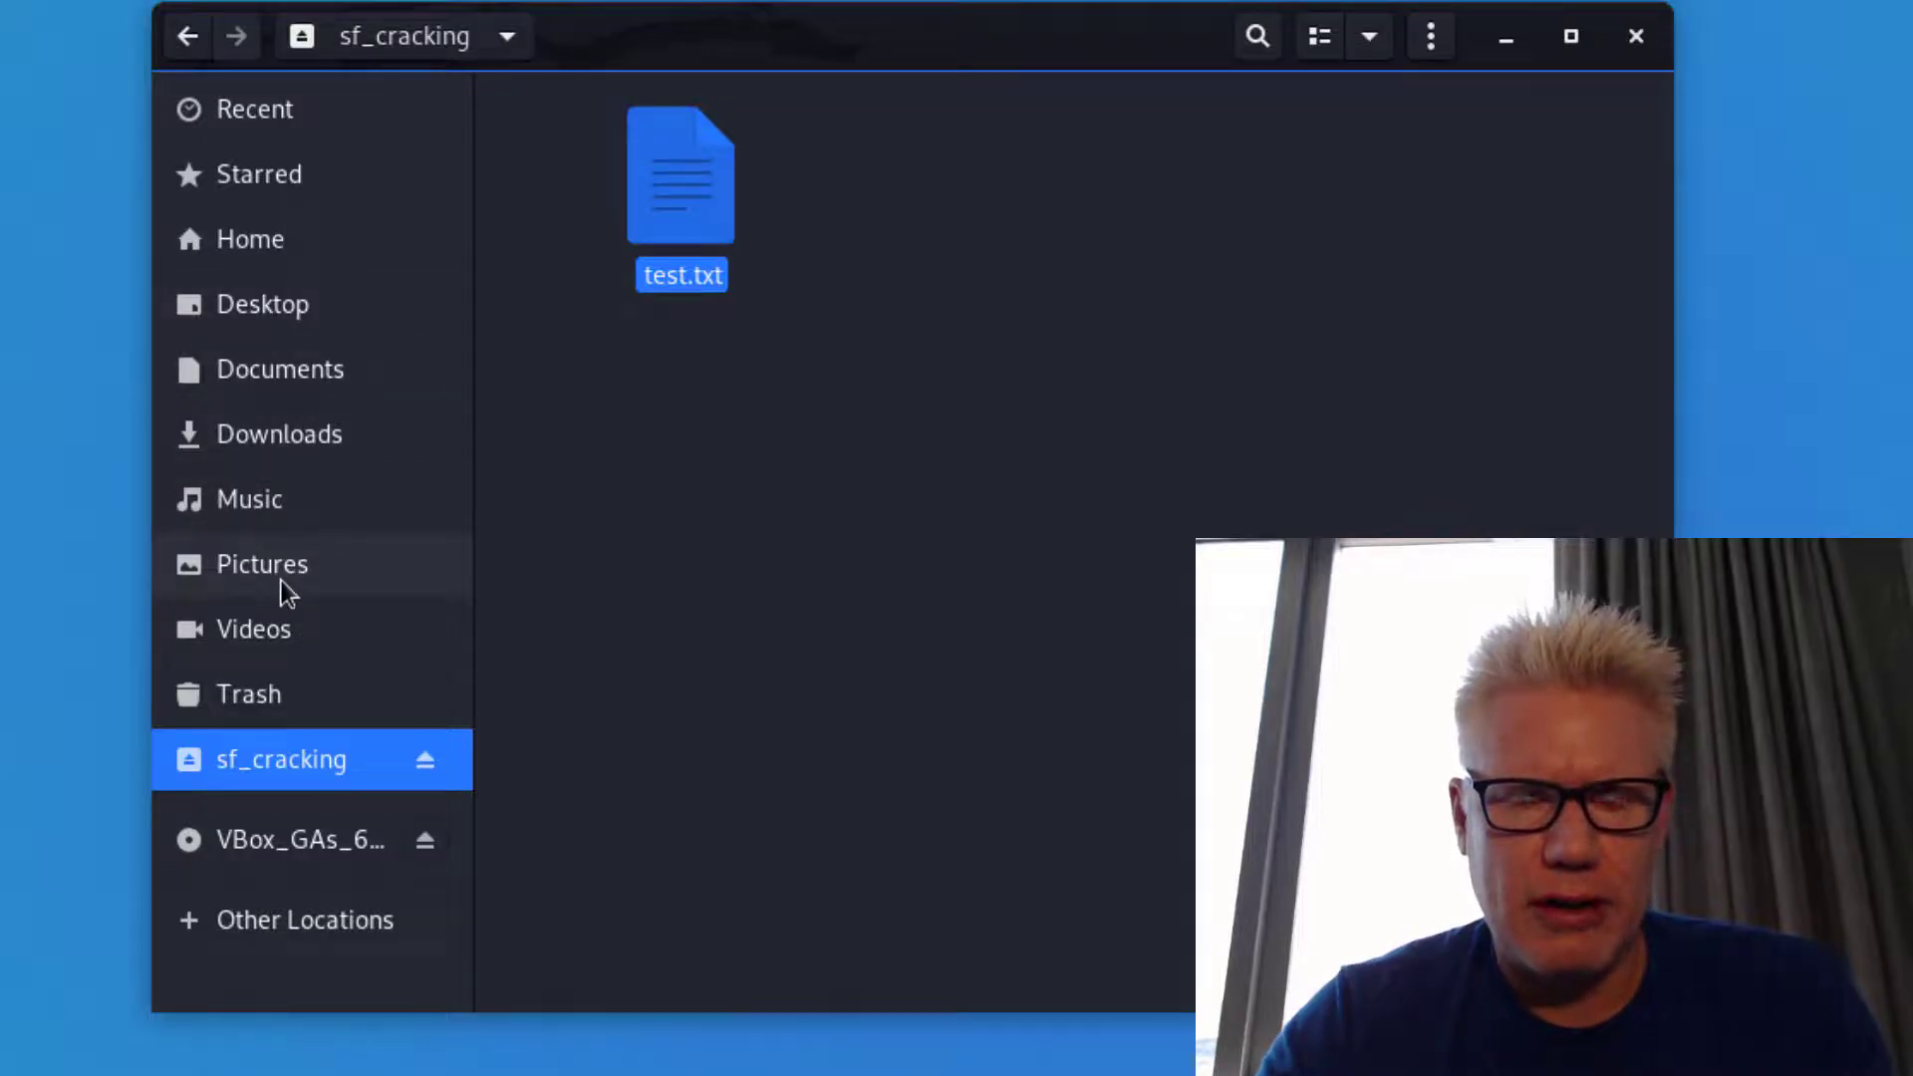
# Navigate to the Home folder in Files
pyautogui.click(249, 238)
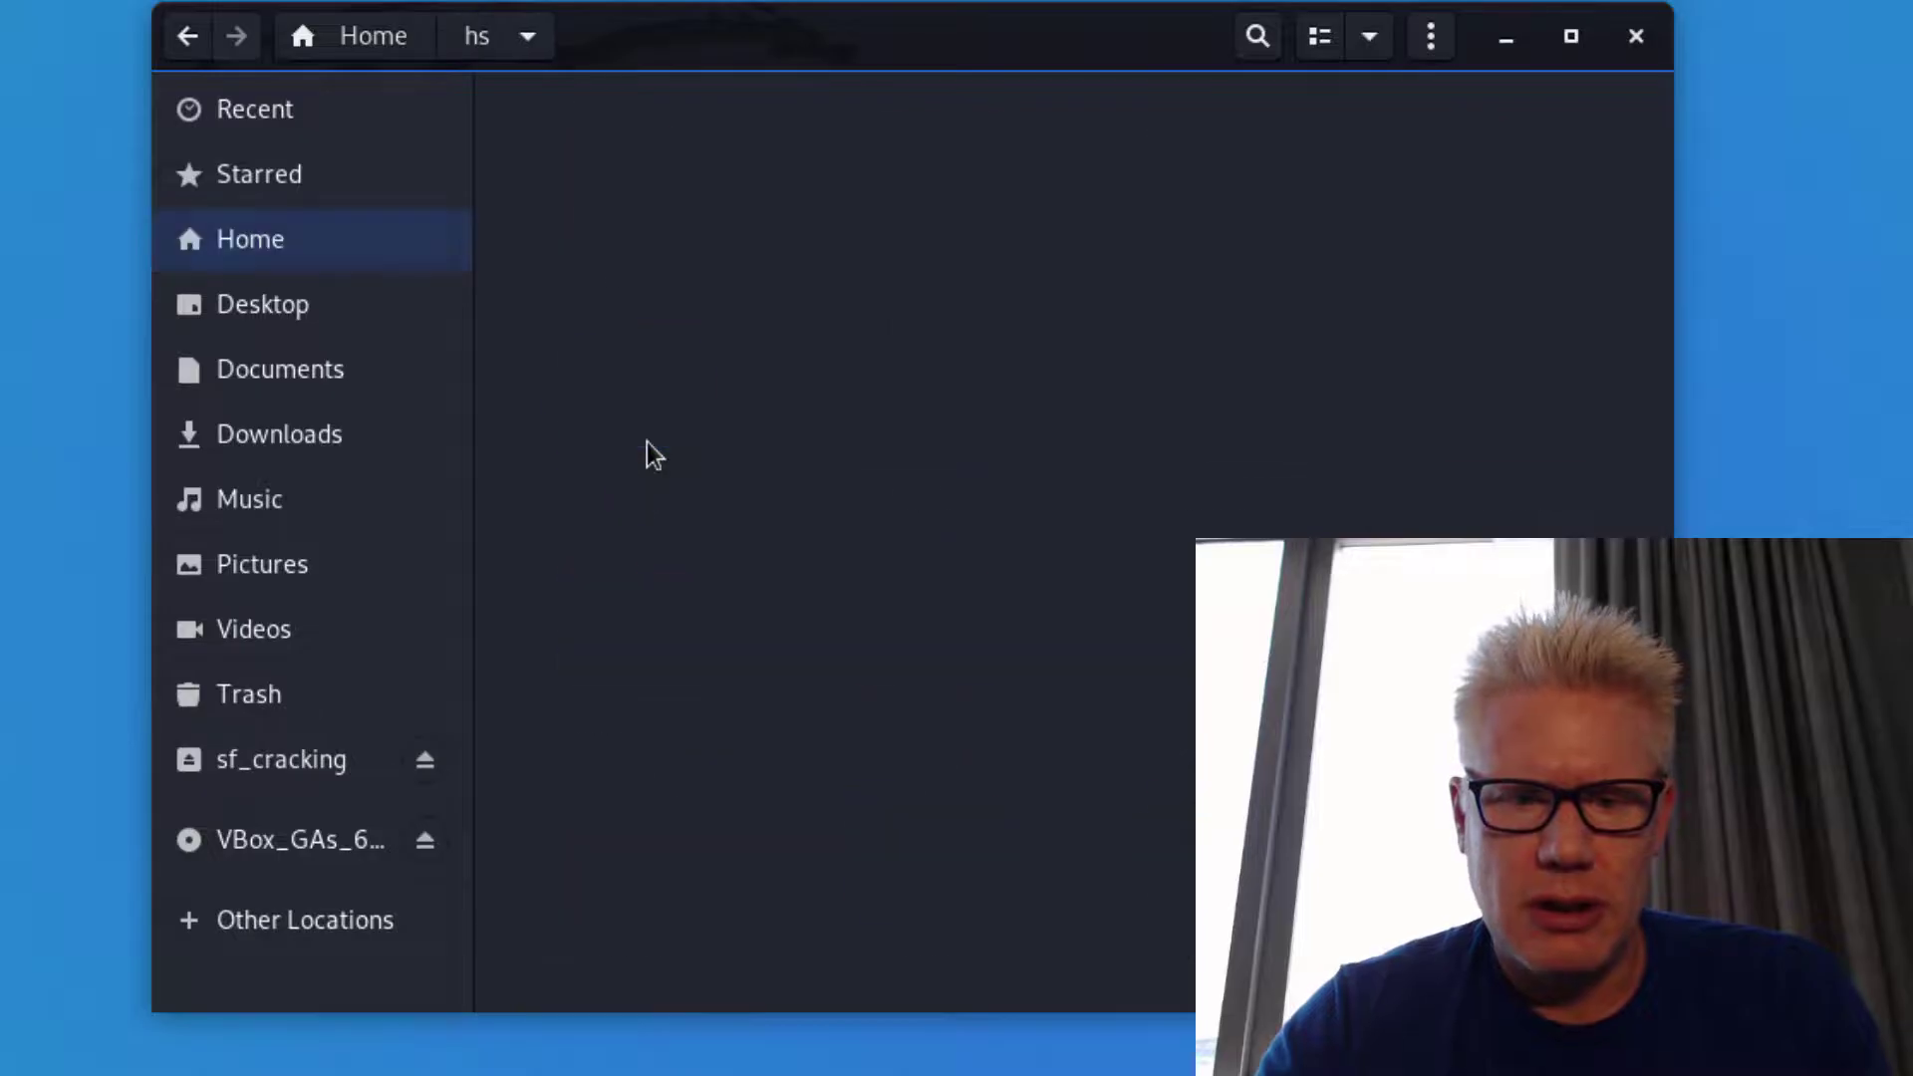
# Put both handshake .cap files into the sf_cracking share
pyautogui.rightClick(977, 238)
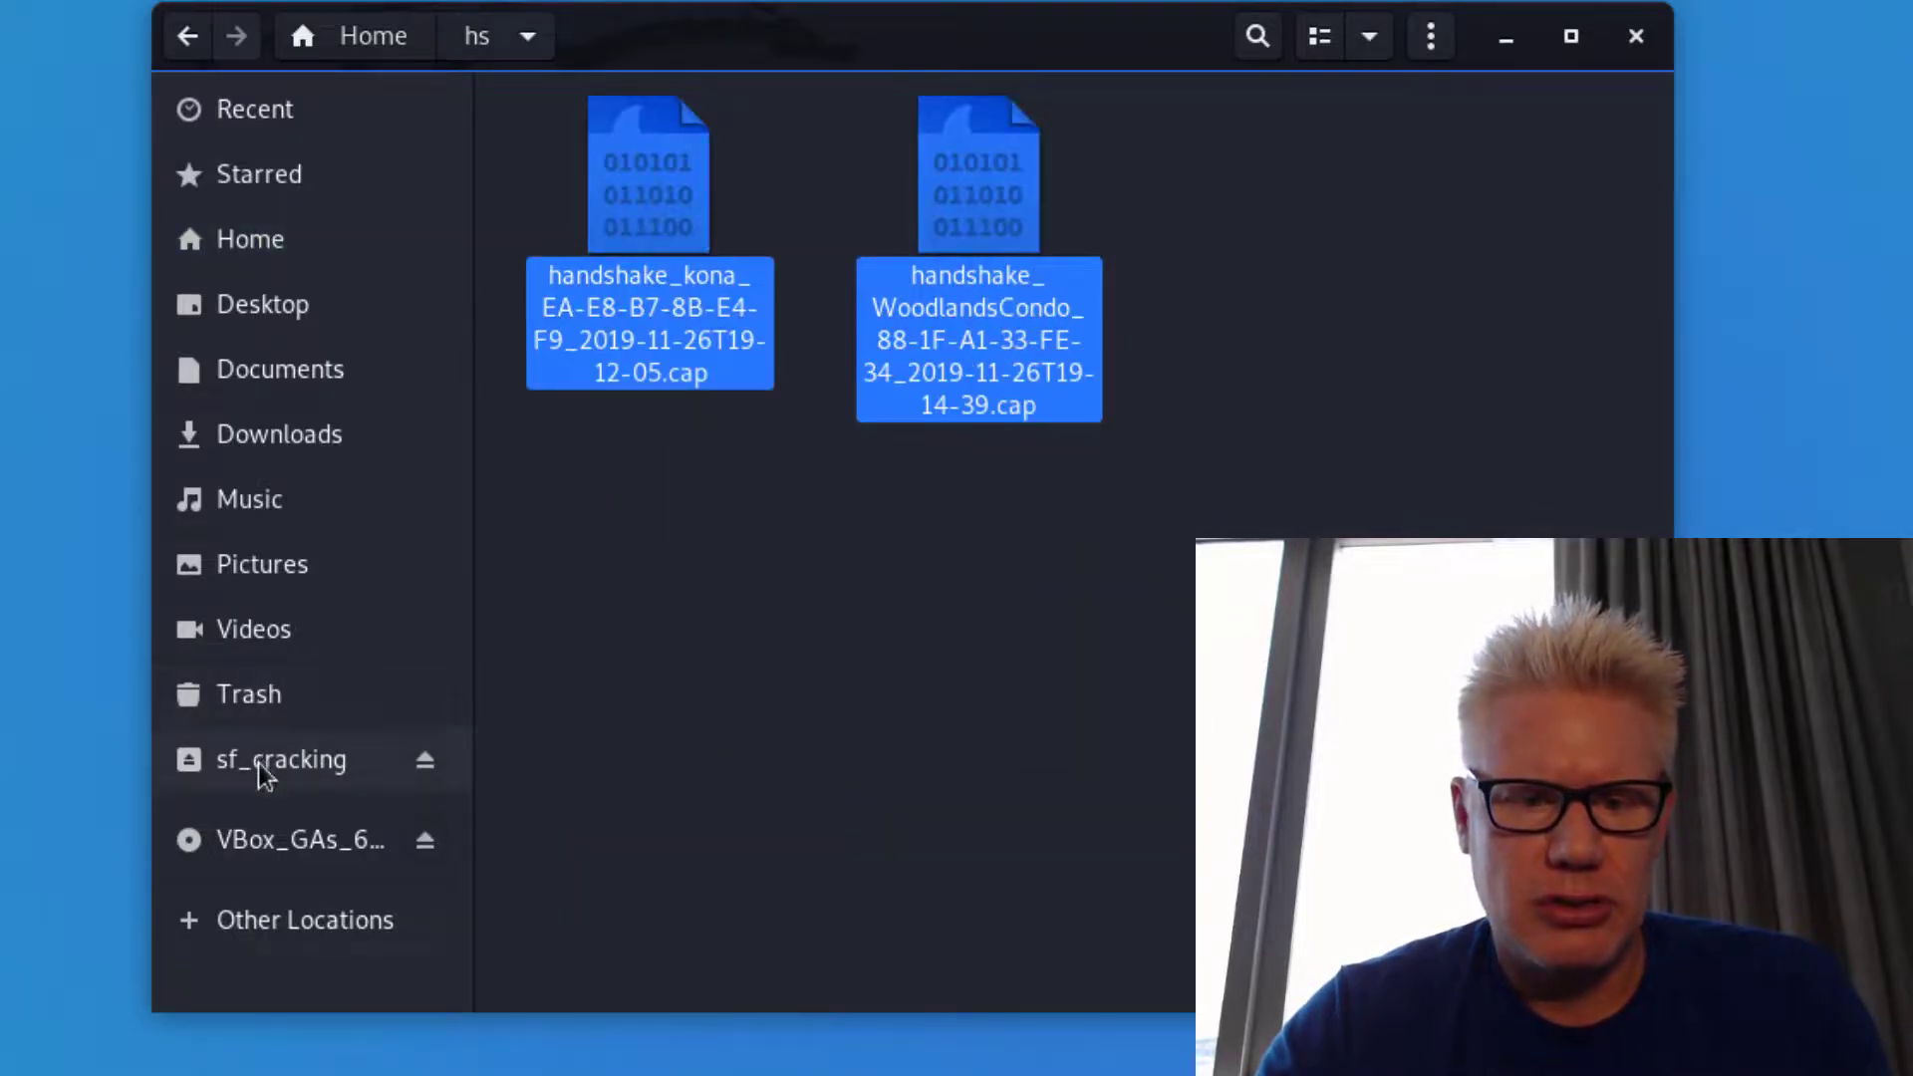
pyautogui.click(281, 759)
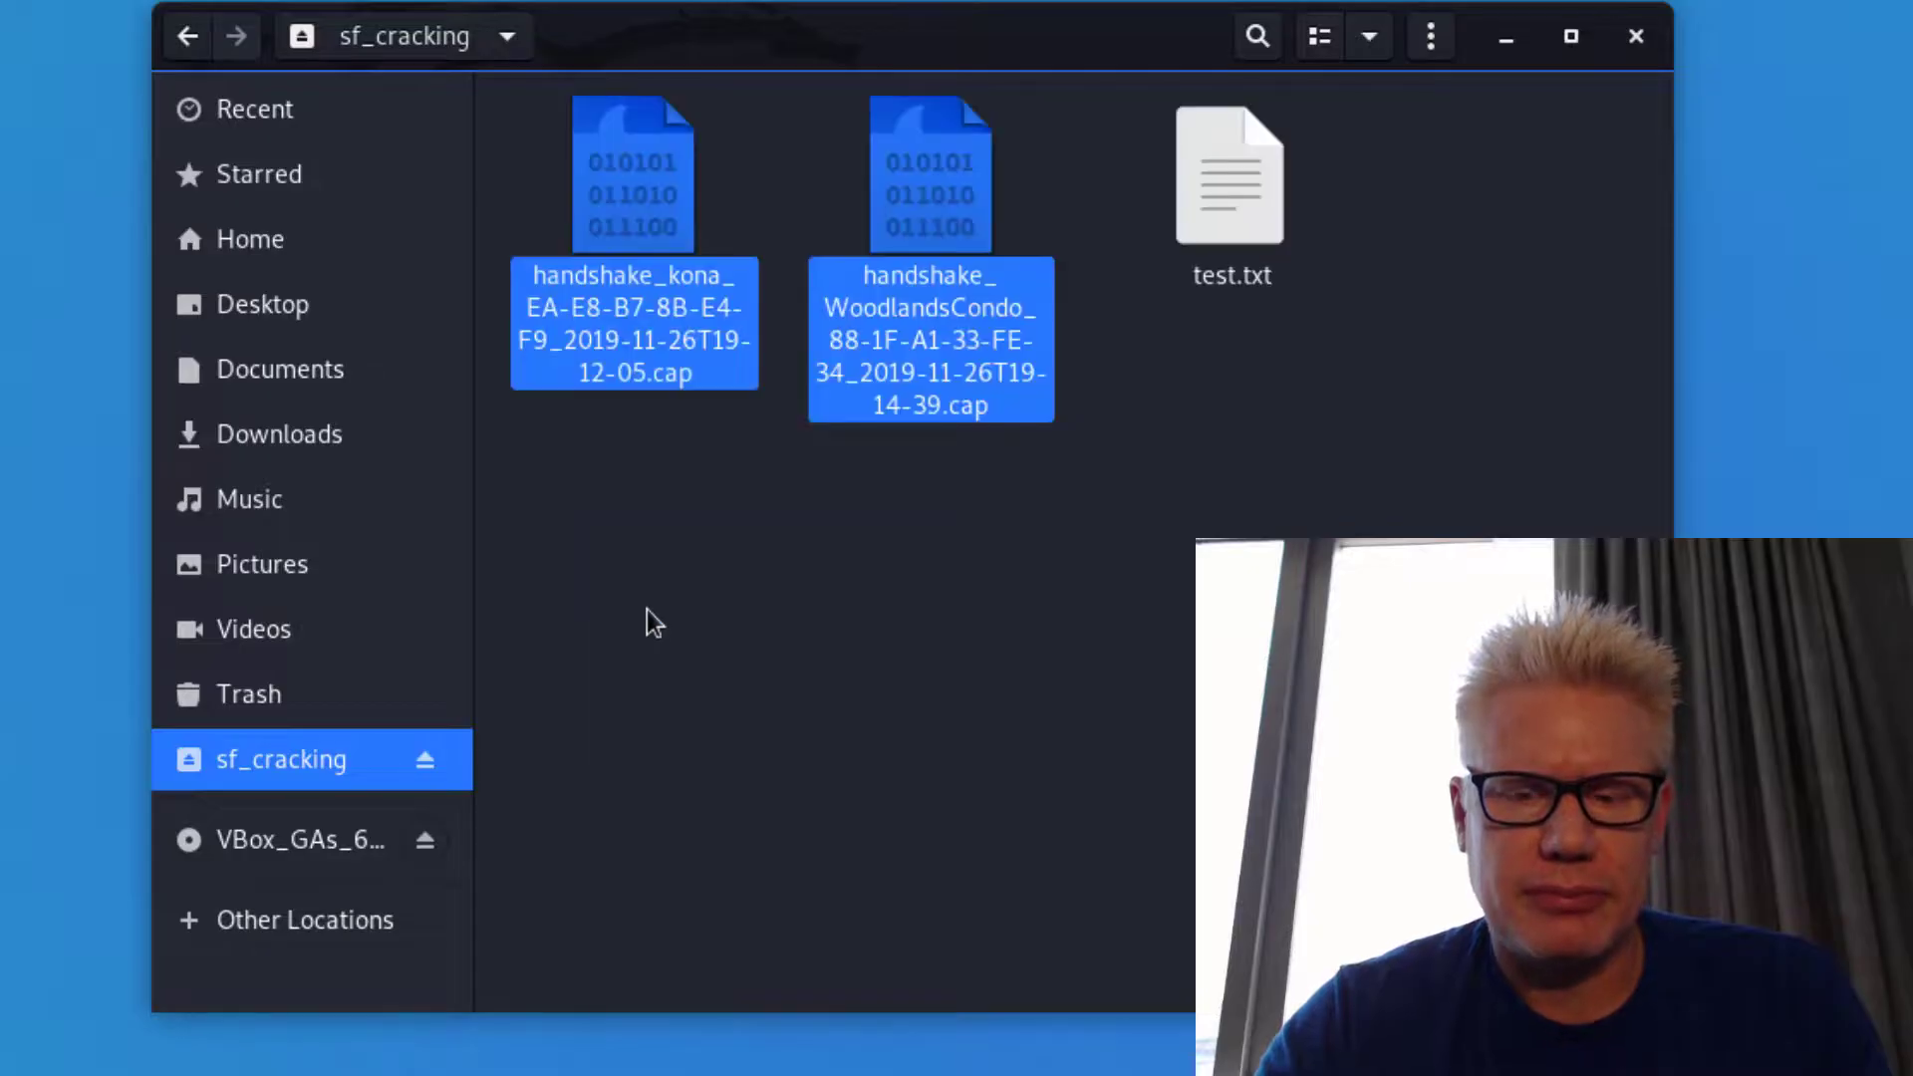